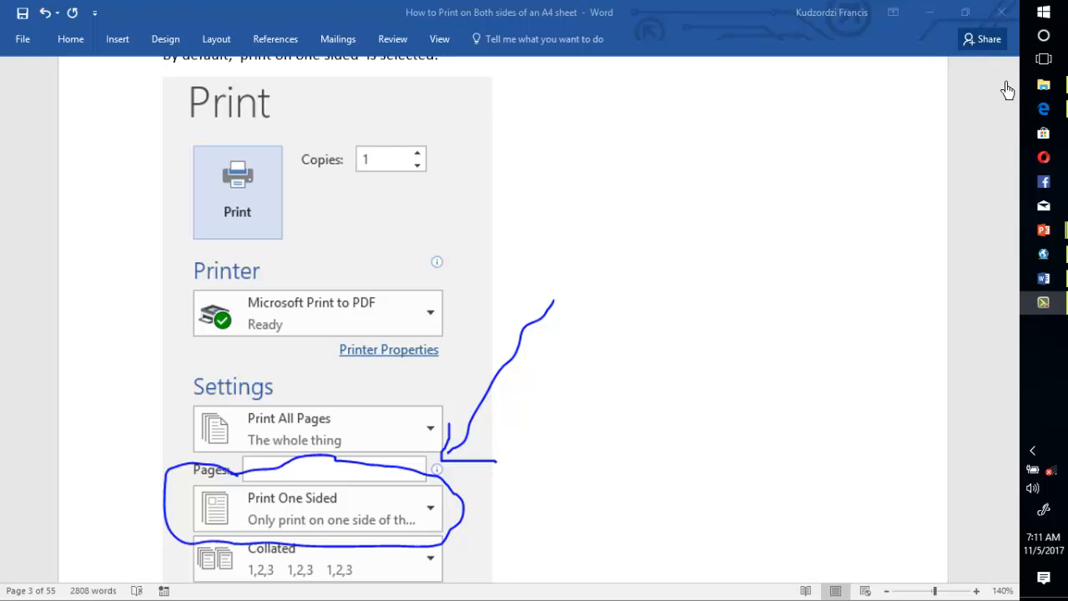
mouse_move(931, 118)
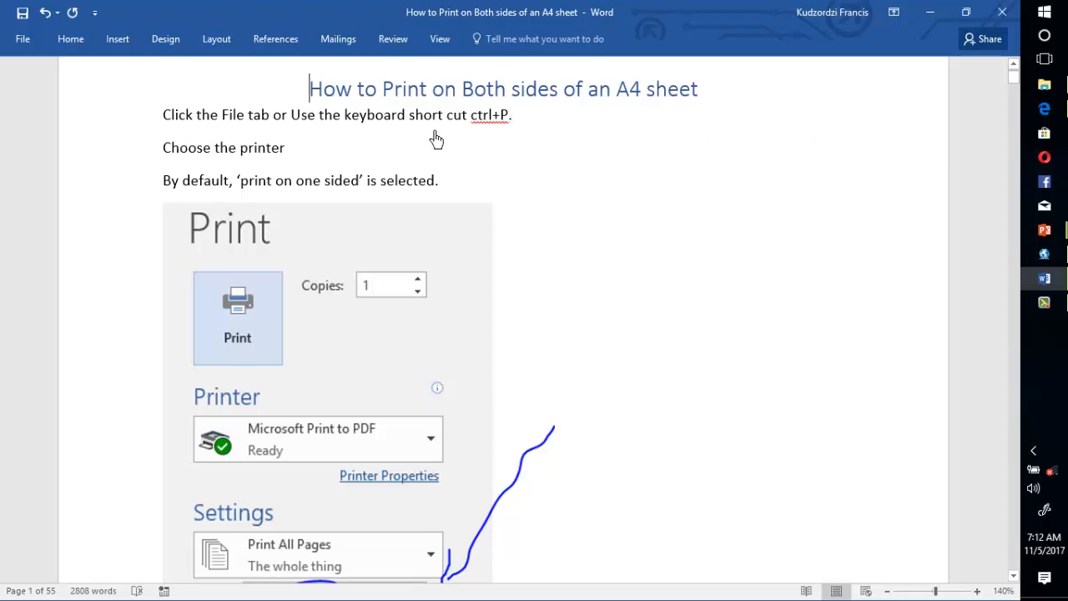
mouse_move(628, 198)
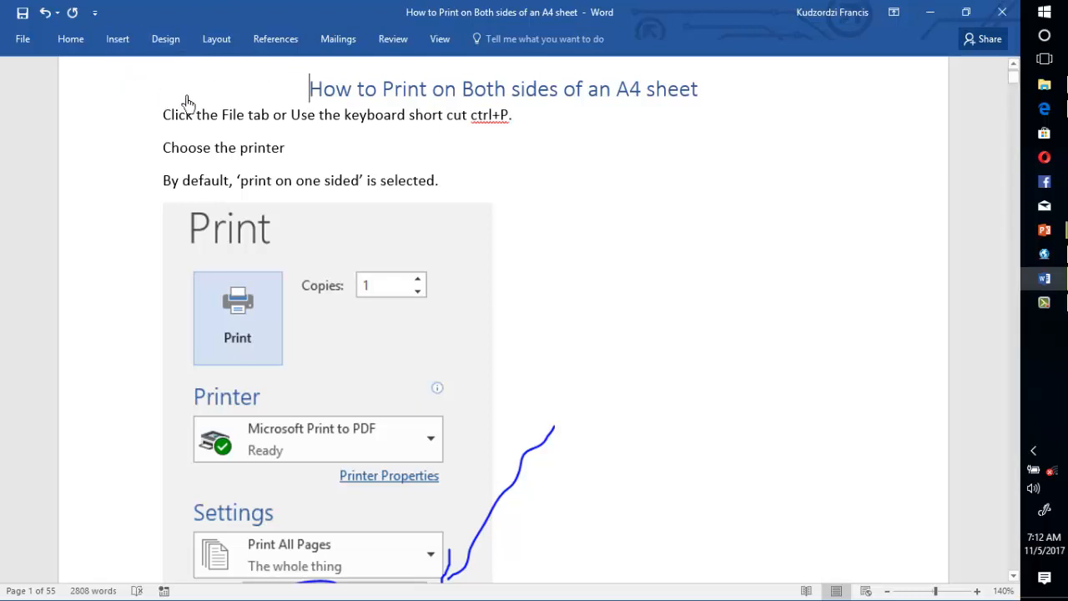
mouse_move(659, 141)
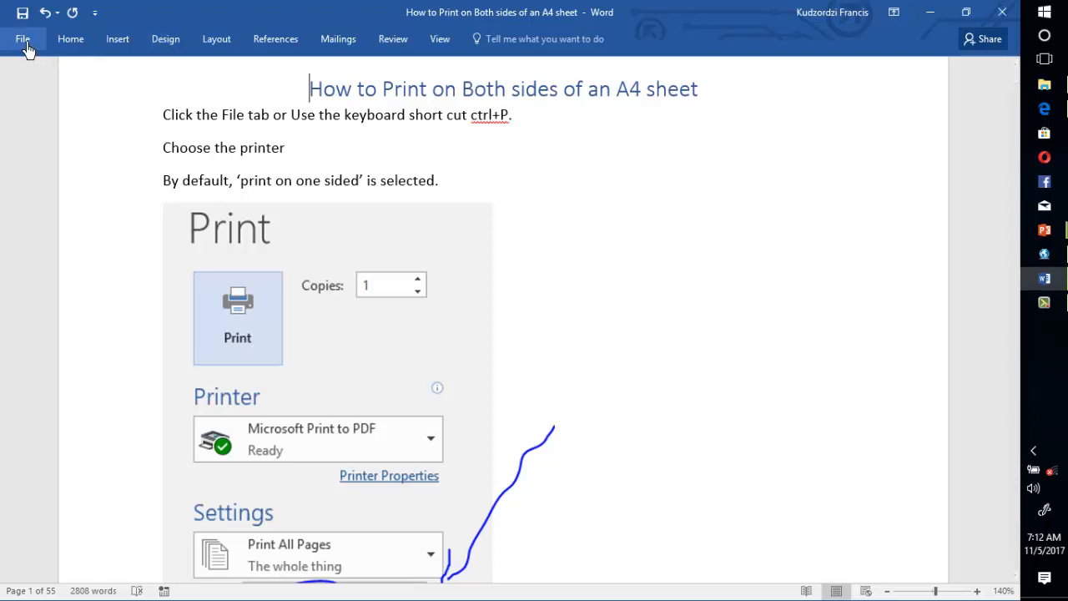
Show the document's Info page in the File backstage view
click(24, 38)
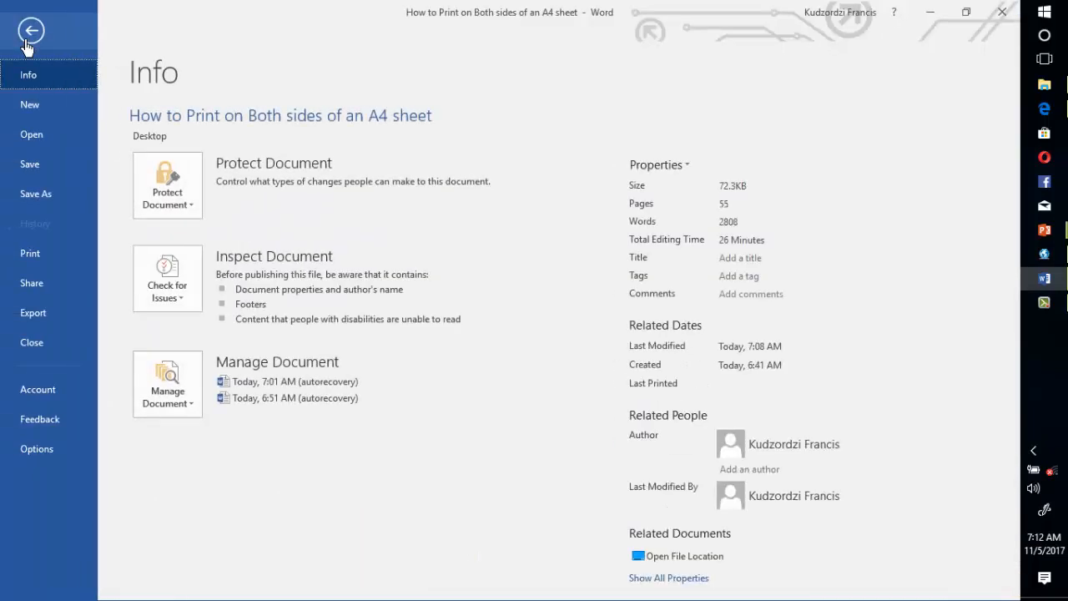
mouse_move(93, 237)
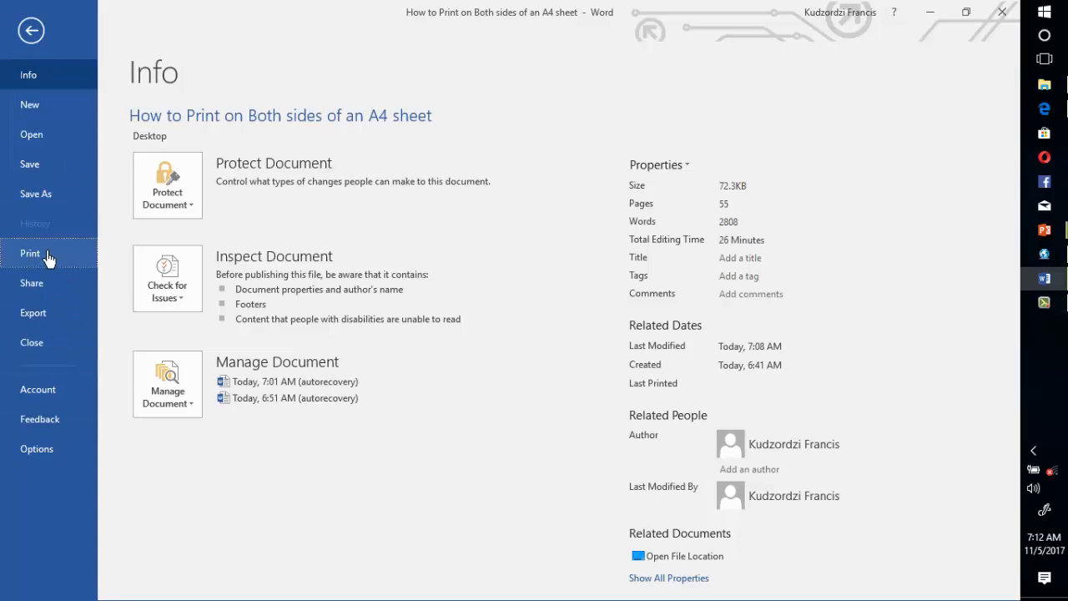
Show the Print page with Microsoft Print to PDF selected as the printer
click(30, 253)
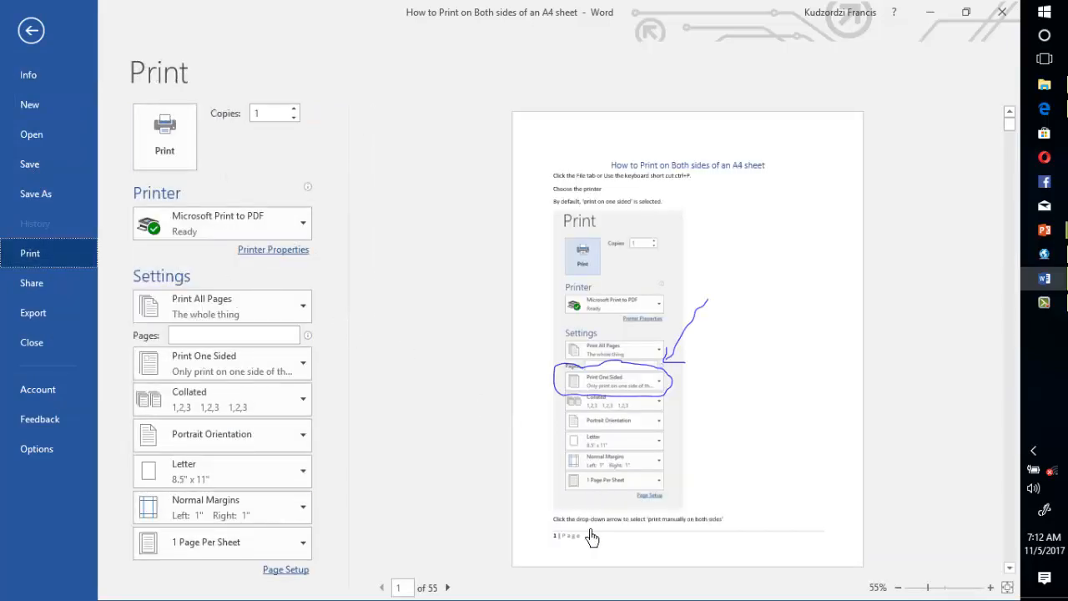
mouse_move(384, 390)
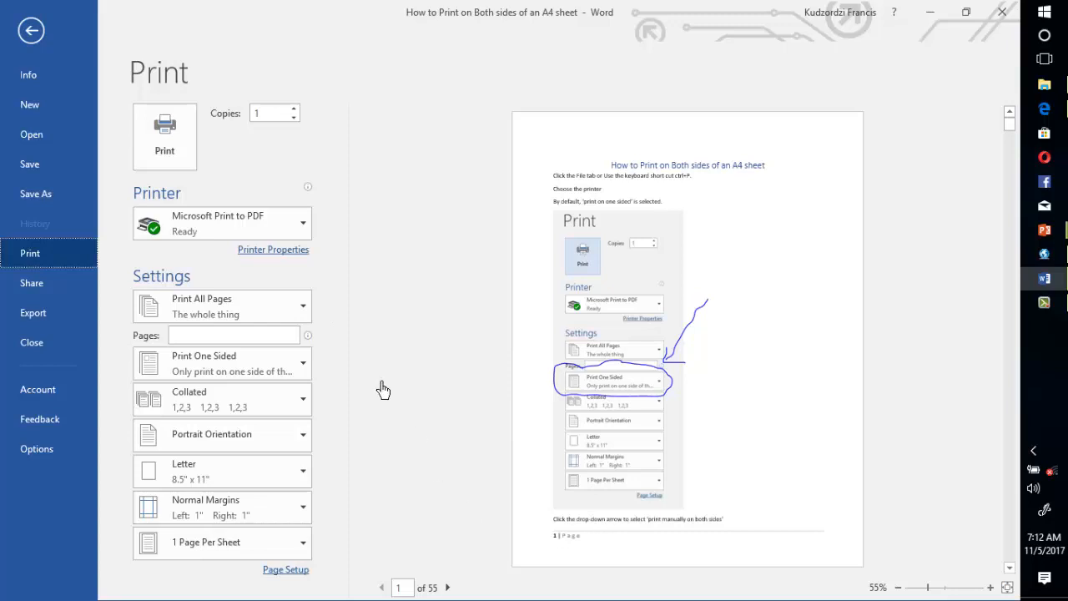
mouse_move(317, 361)
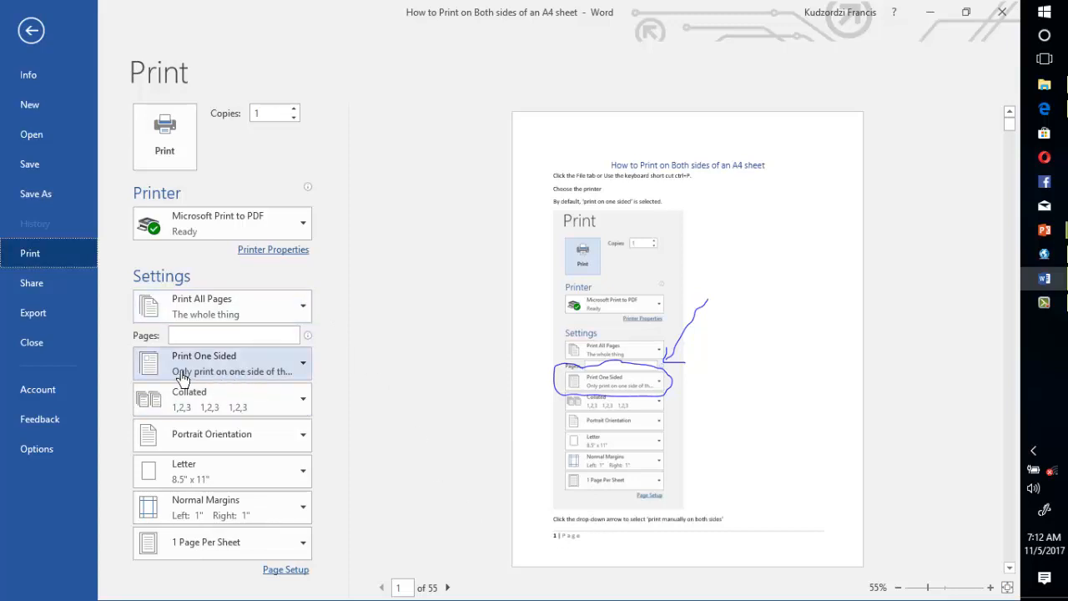
mouse_move(264, 369)
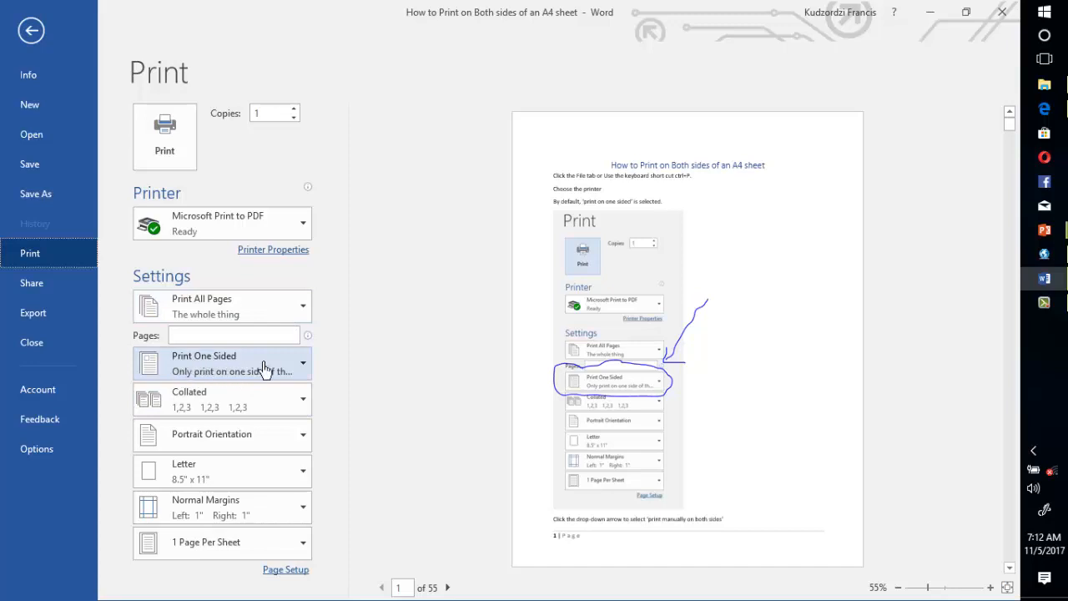
mouse_move(292, 381)
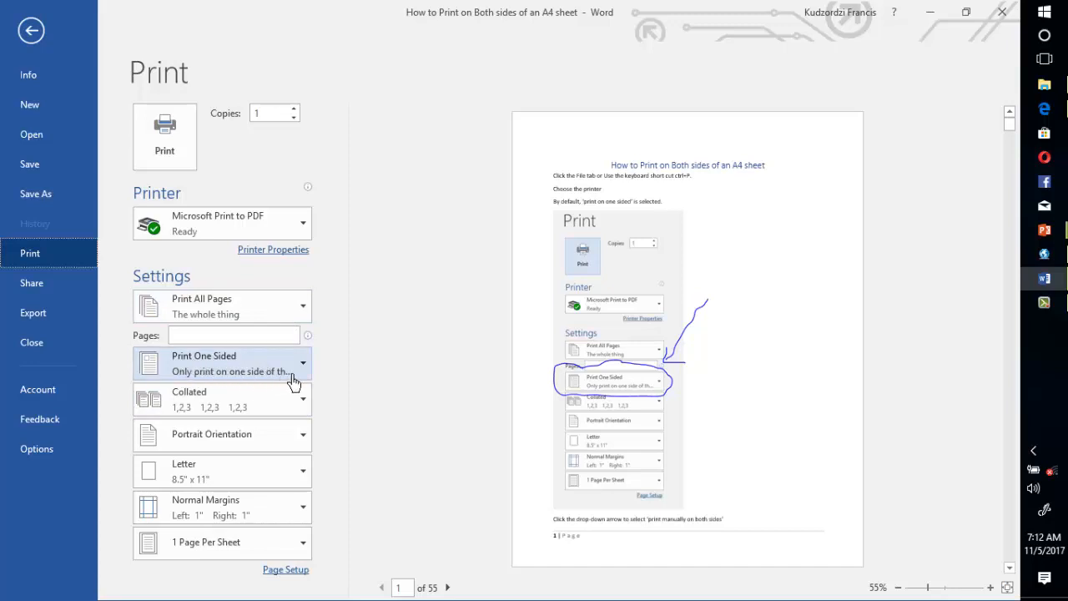
mouse_move(300, 374)
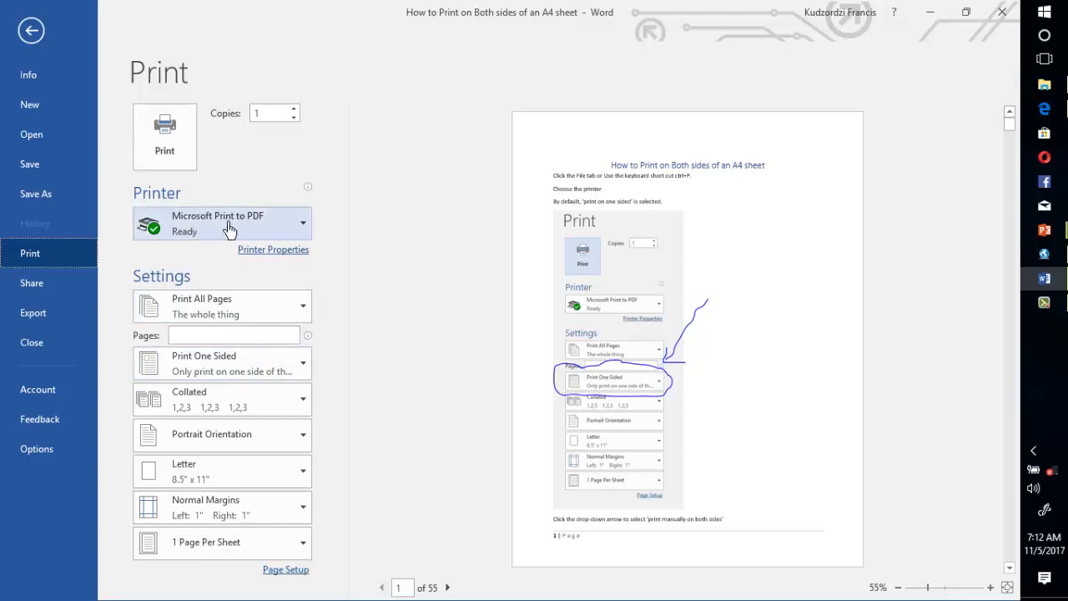
mouse_move(223, 242)
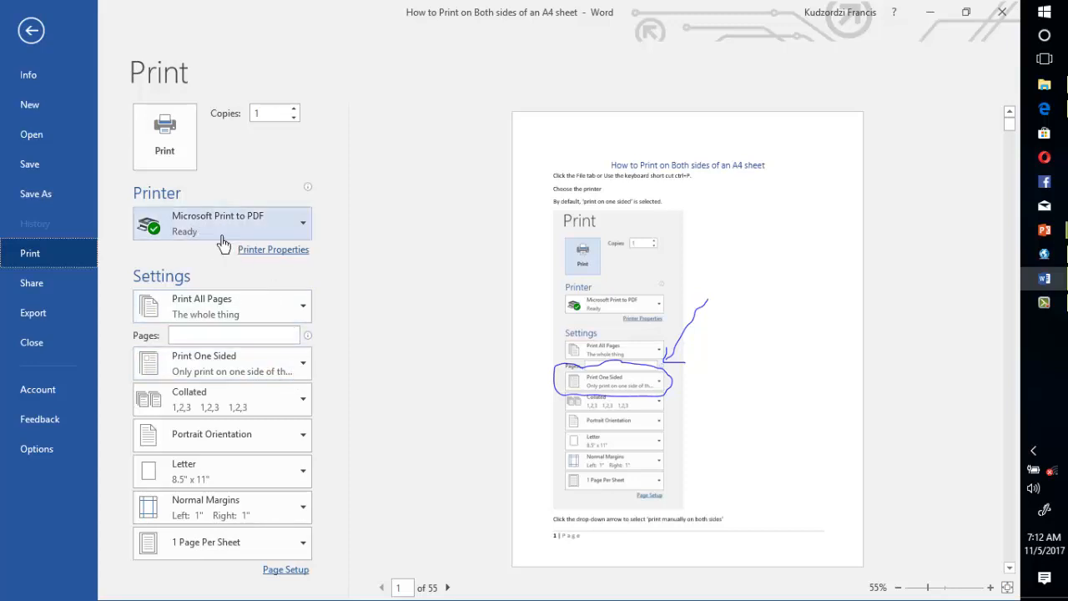
mouse_move(237, 230)
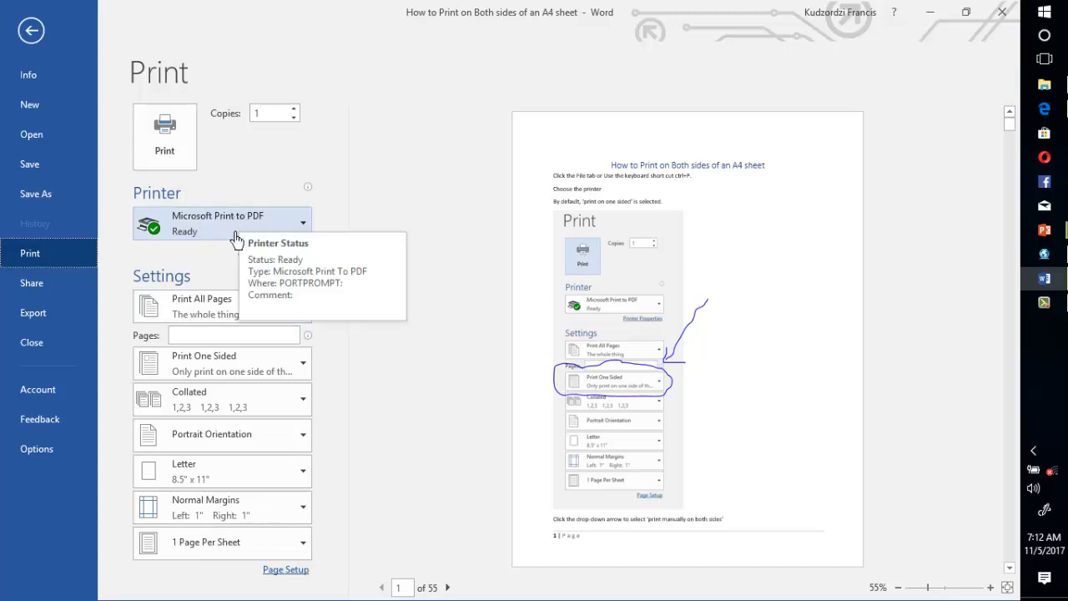
mouse_move(265, 240)
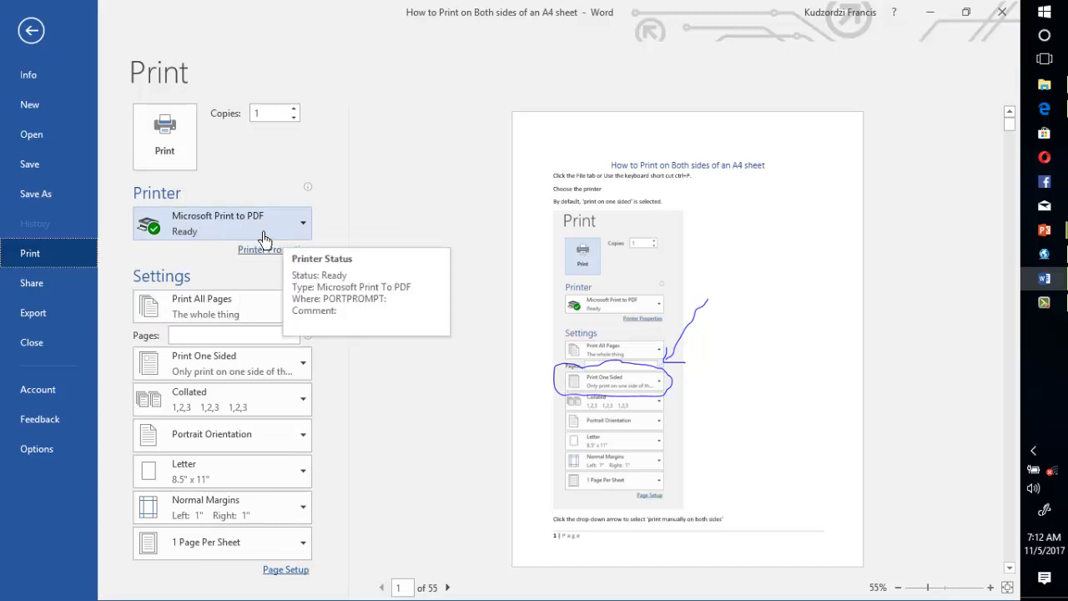
mouse_move(285, 235)
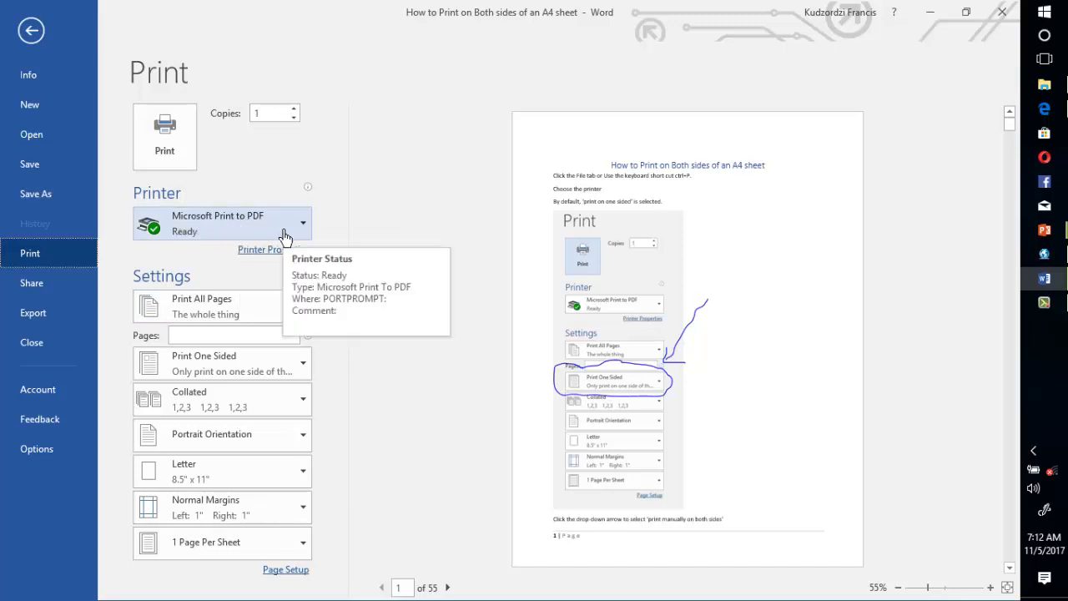
mouse_move(287, 358)
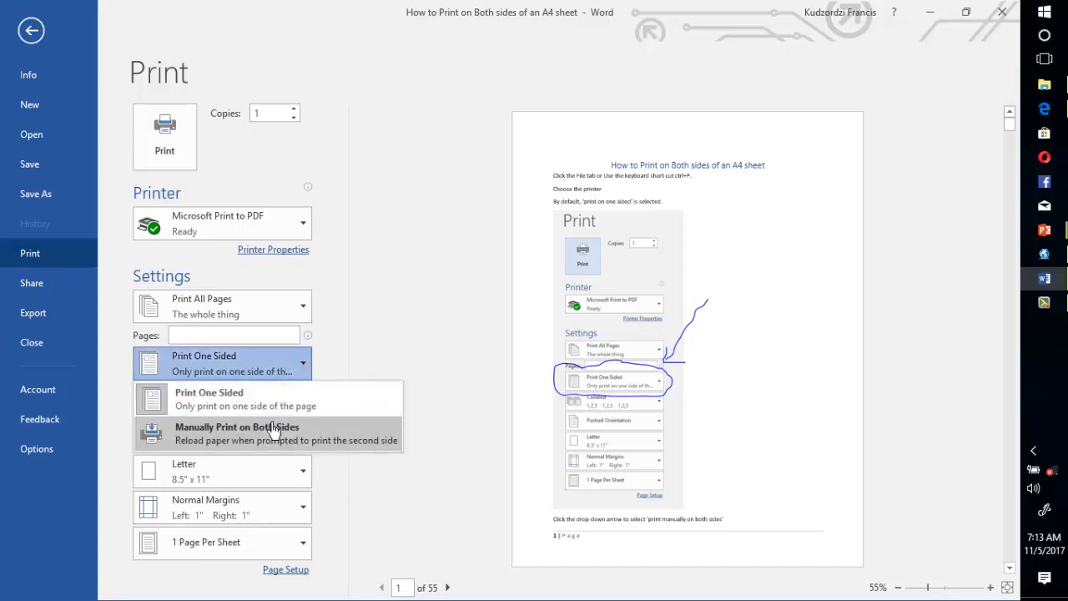
mouse_move(267, 434)
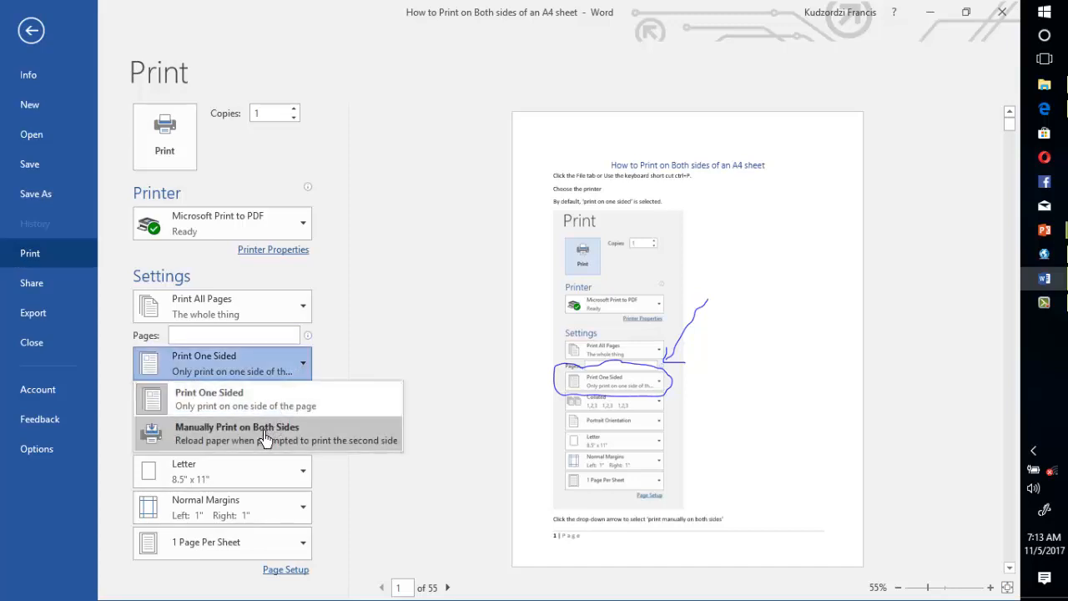
mouse_move(258, 437)
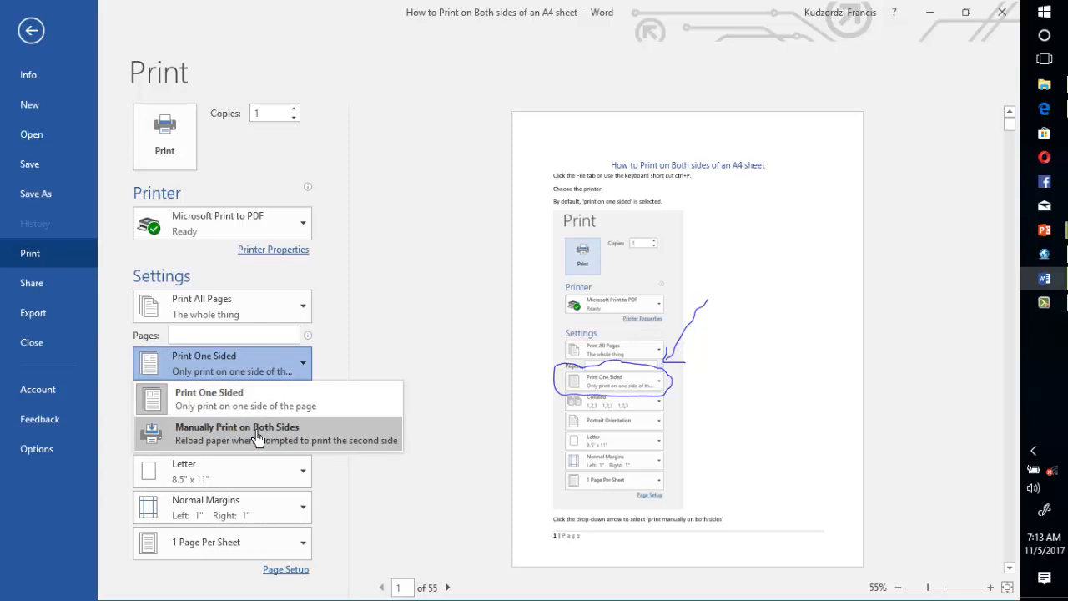
mouse_move(237, 451)
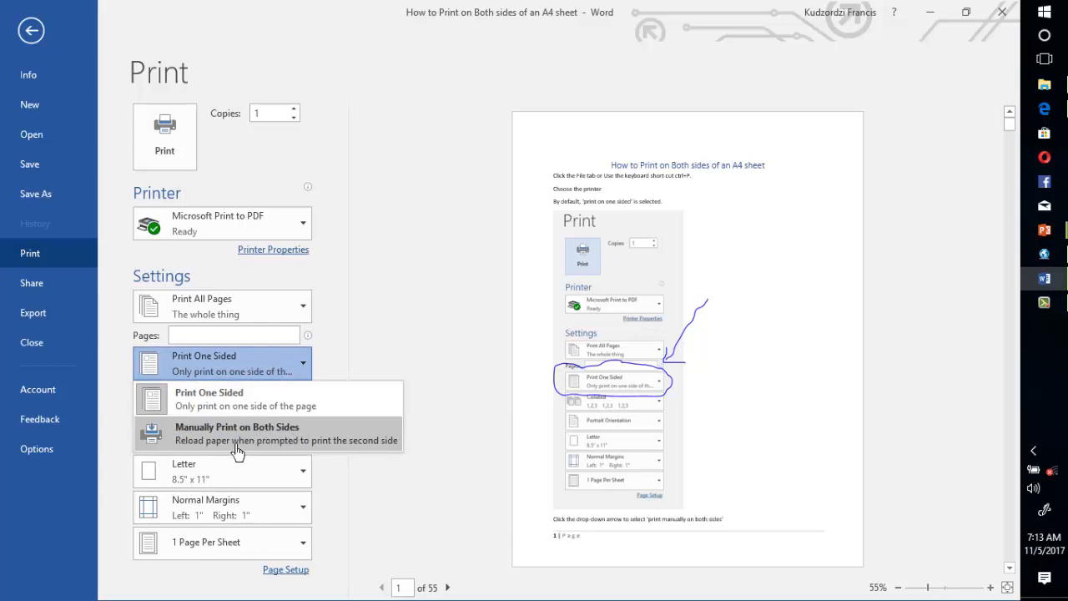
mouse_move(241, 451)
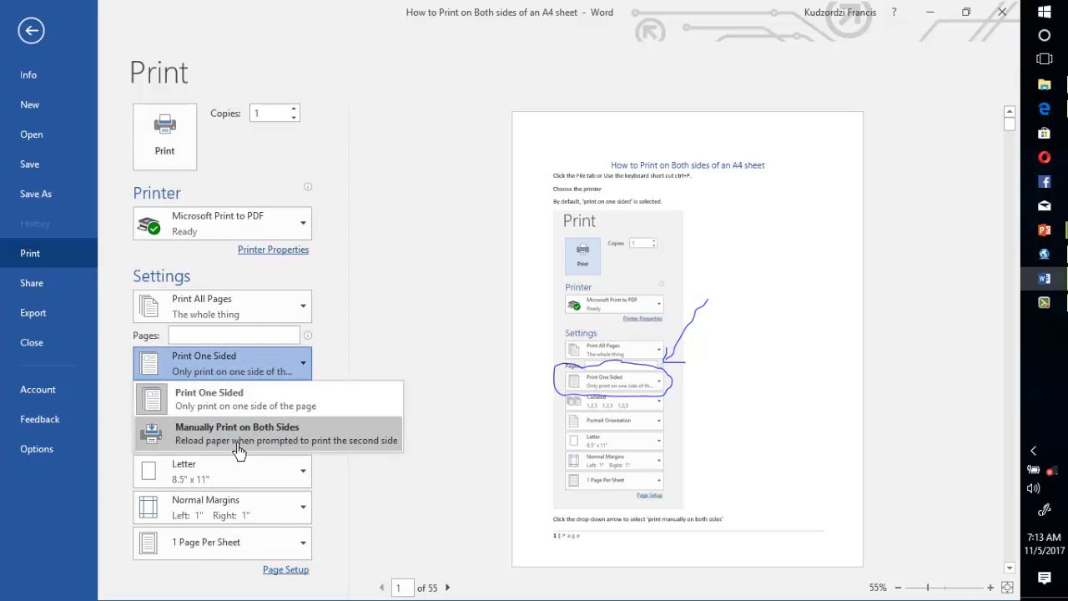
mouse_move(327, 450)
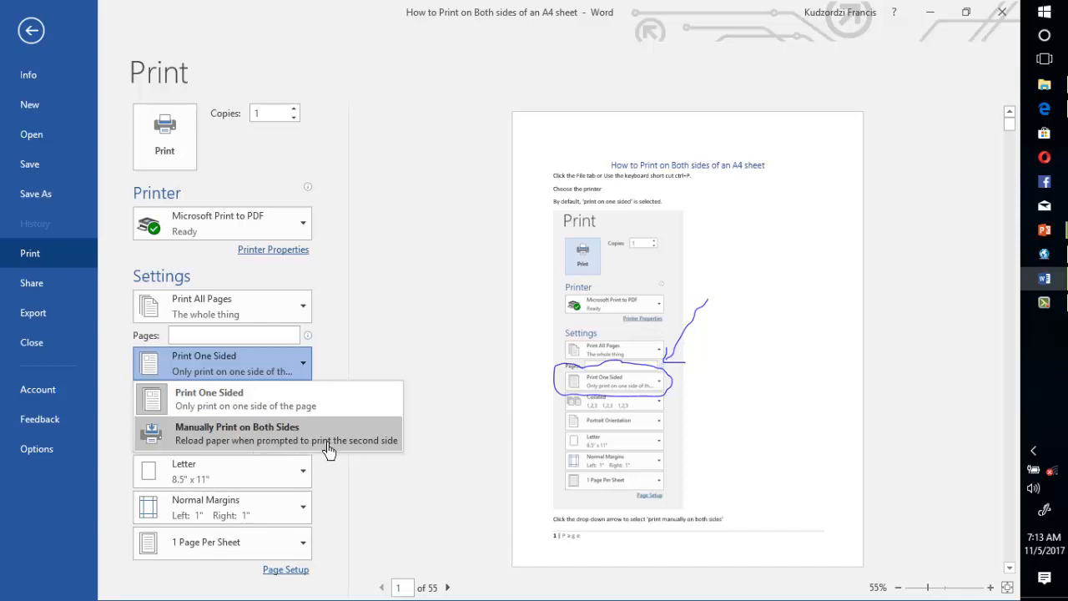
mouse_move(380, 451)
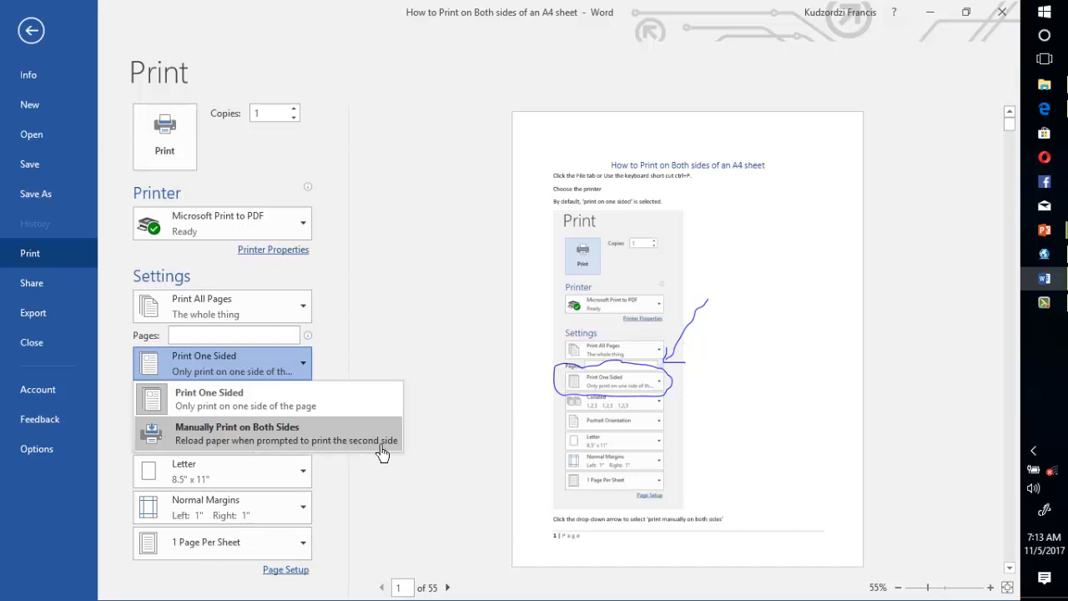
Change Print One Sided to Manually Print on Both Sides
click(237, 434)
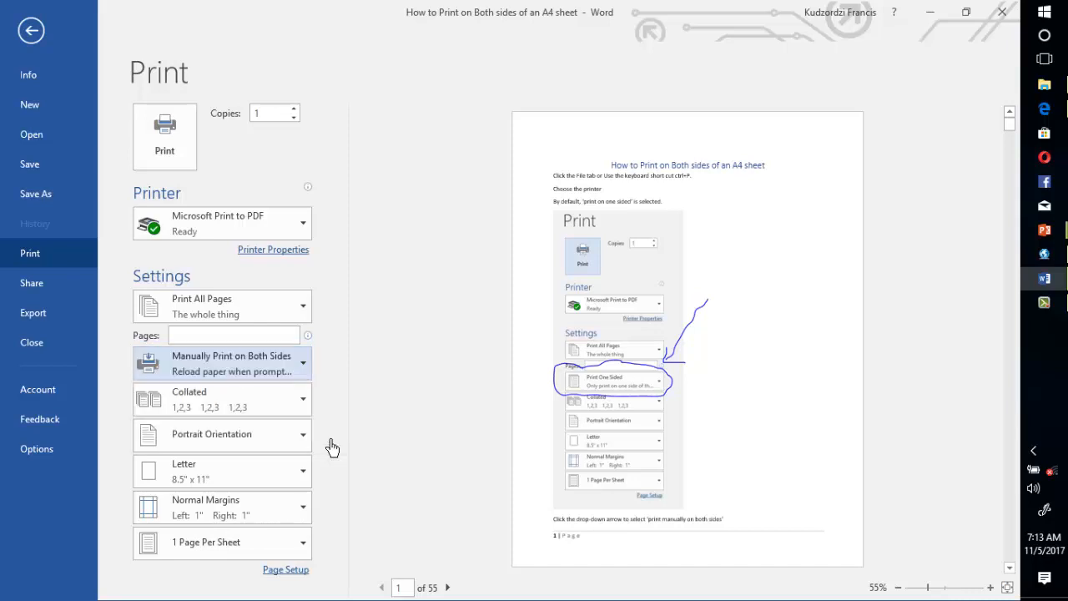
mouse_move(534, 534)
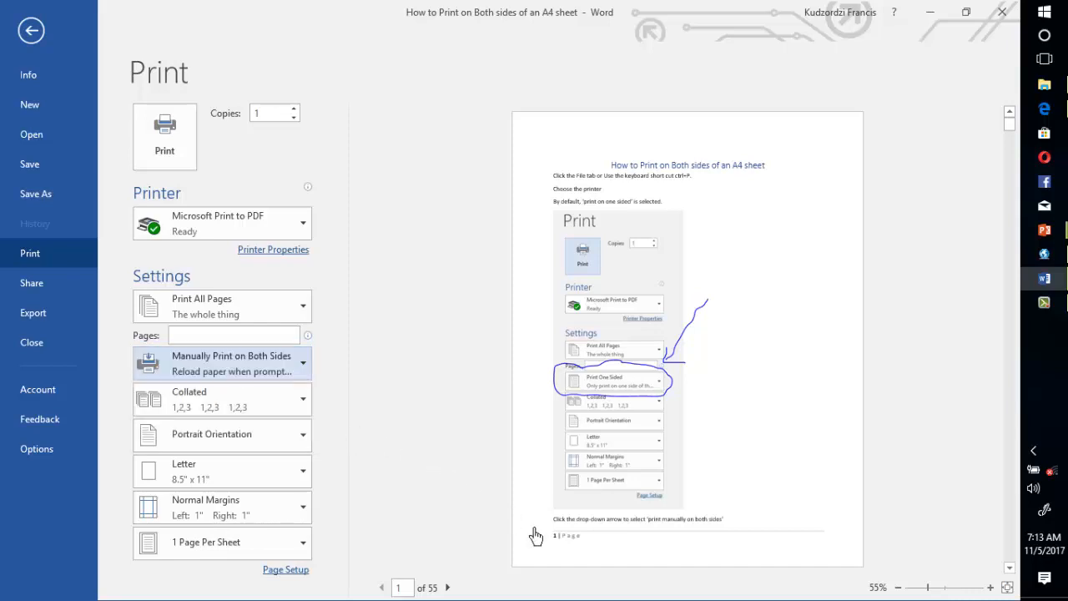
mouse_move(764, 591)
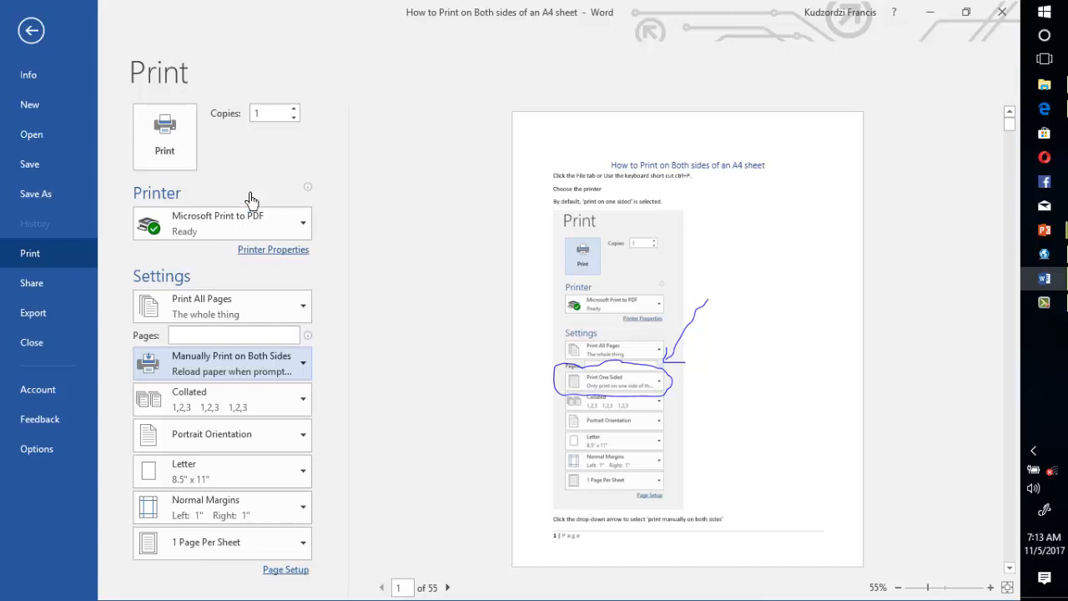
Start the print and name the first-side PDF 'side a' in the Desktop folder
click(30, 30)
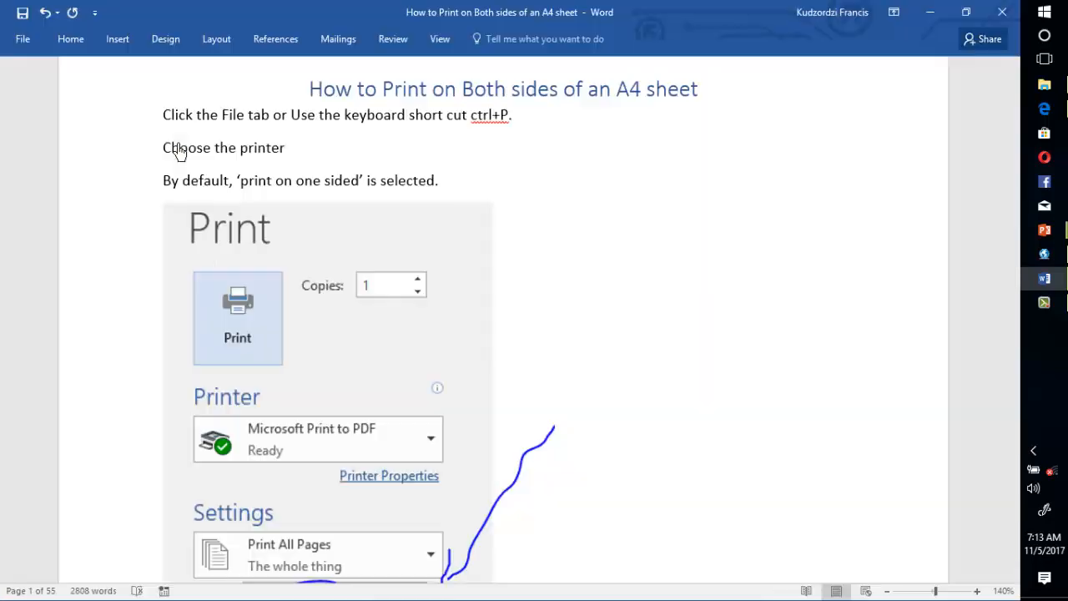
click(237, 317)
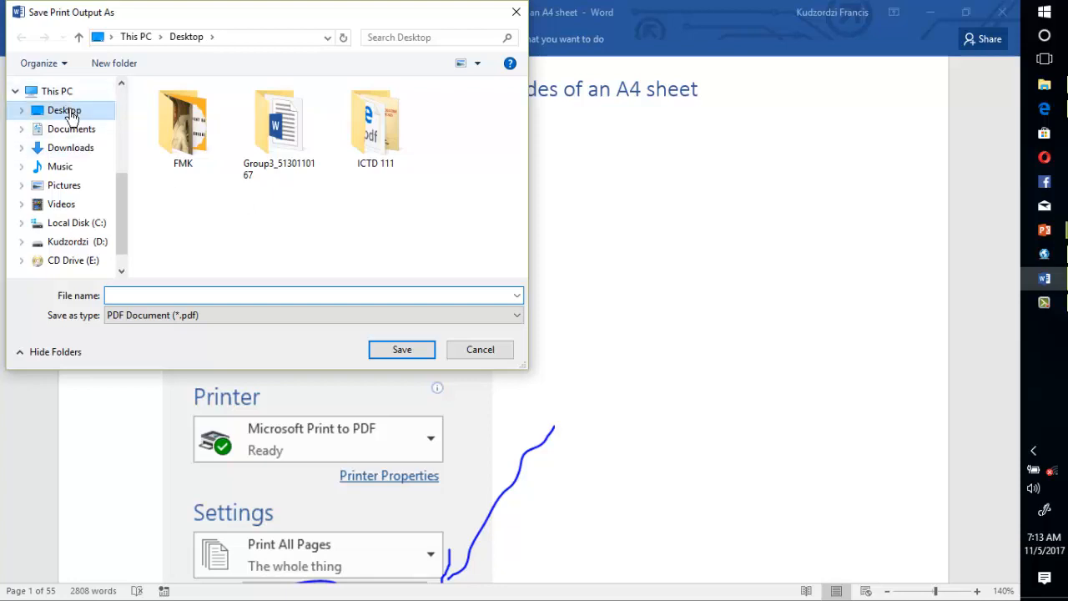
click(63, 110)
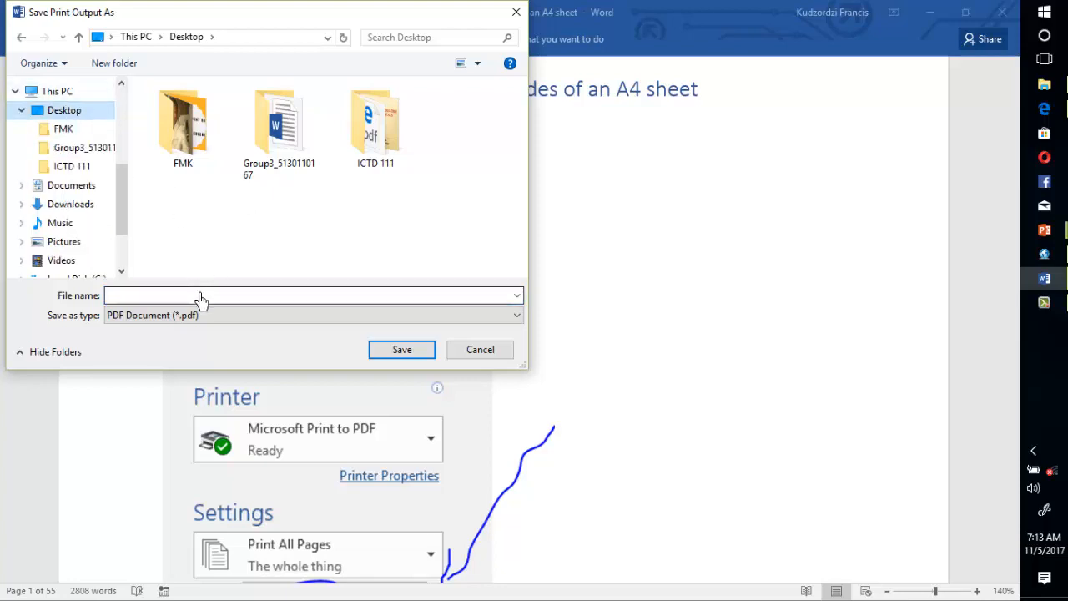
text(s)
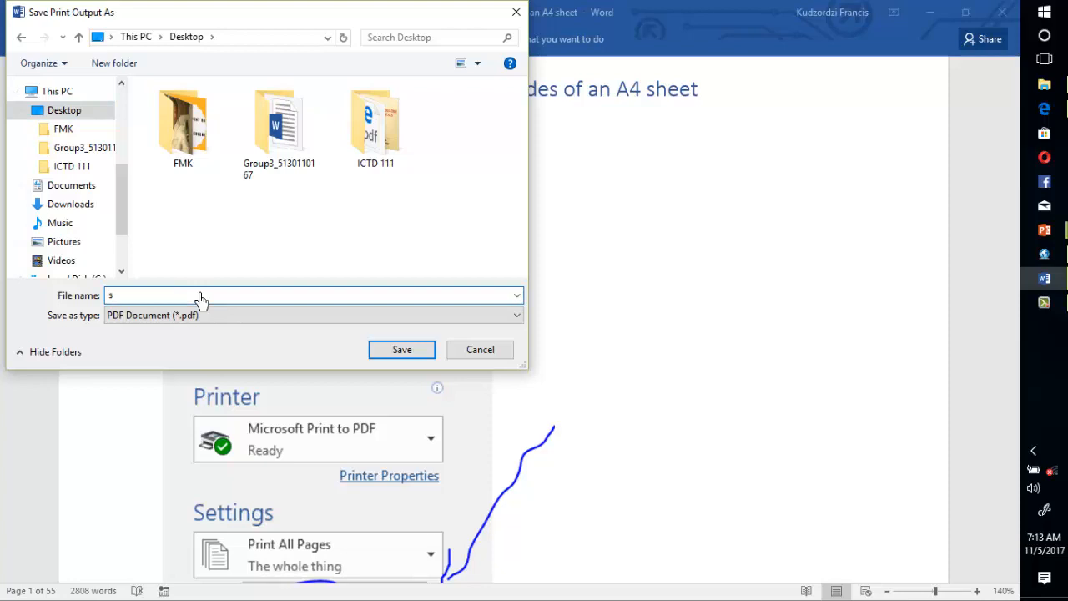
text(ide a)
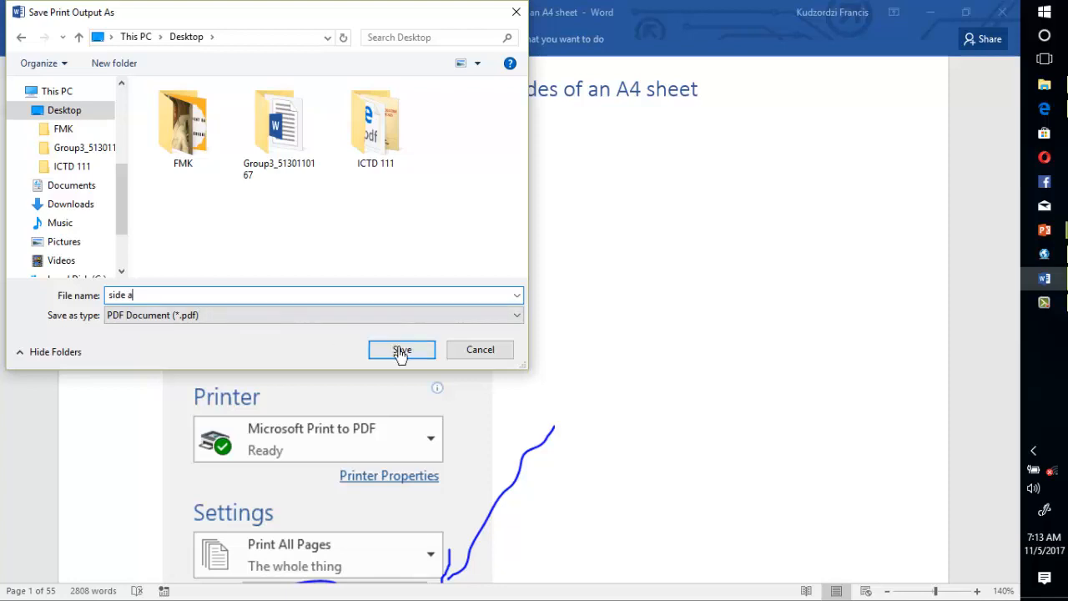
click(400, 350)
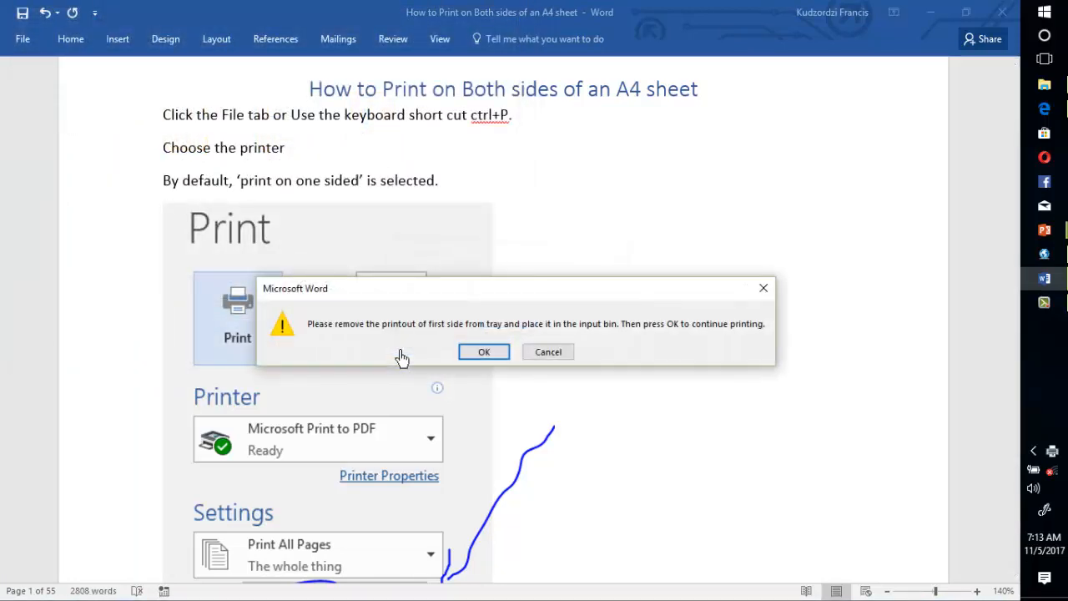
mouse_move(377, 349)
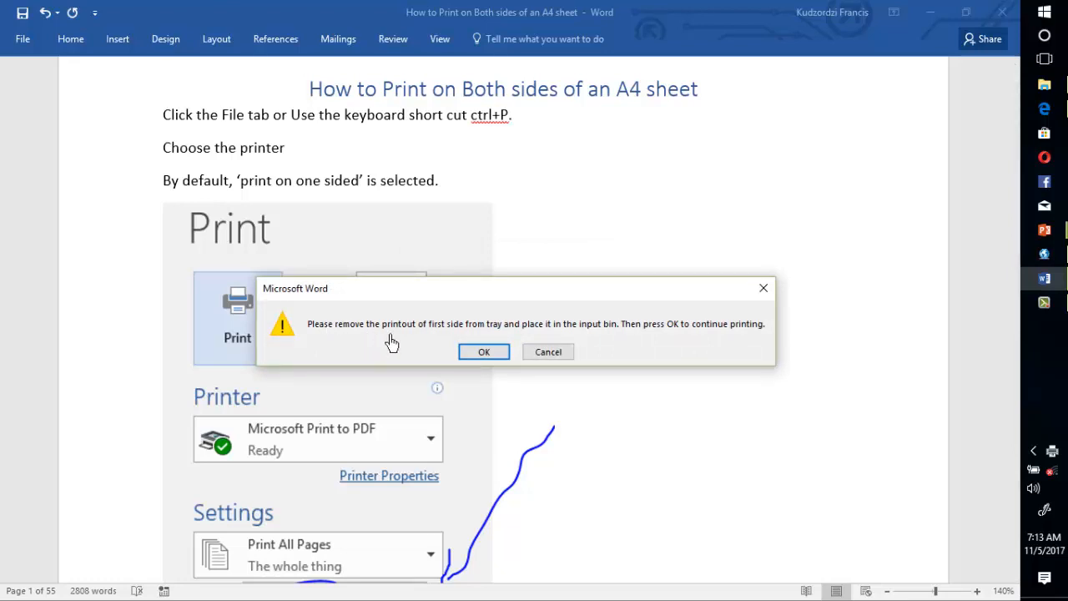
mouse_move(427, 341)
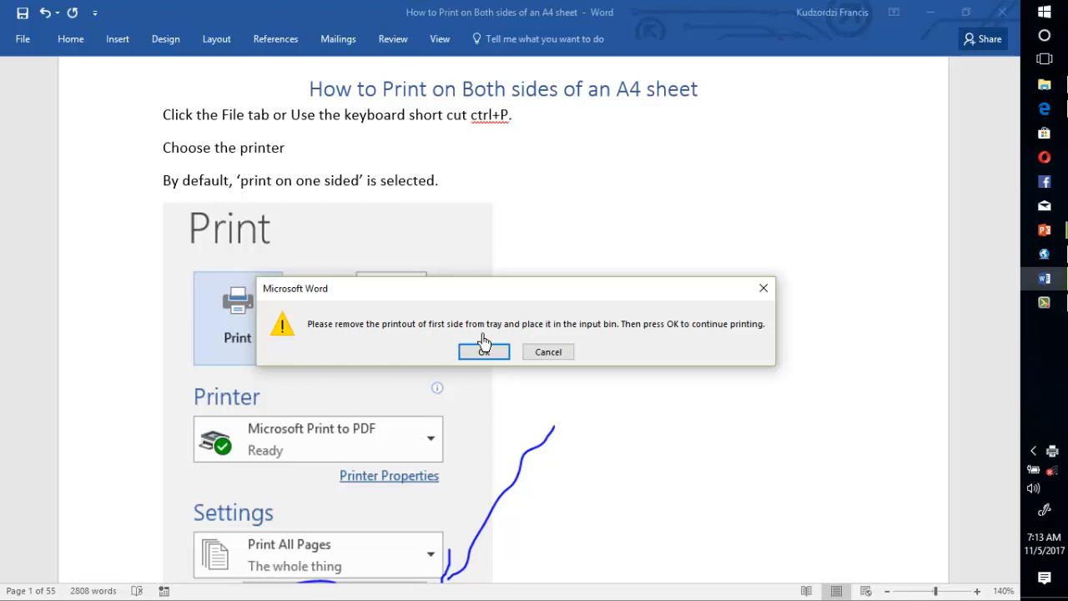
mouse_move(556, 340)
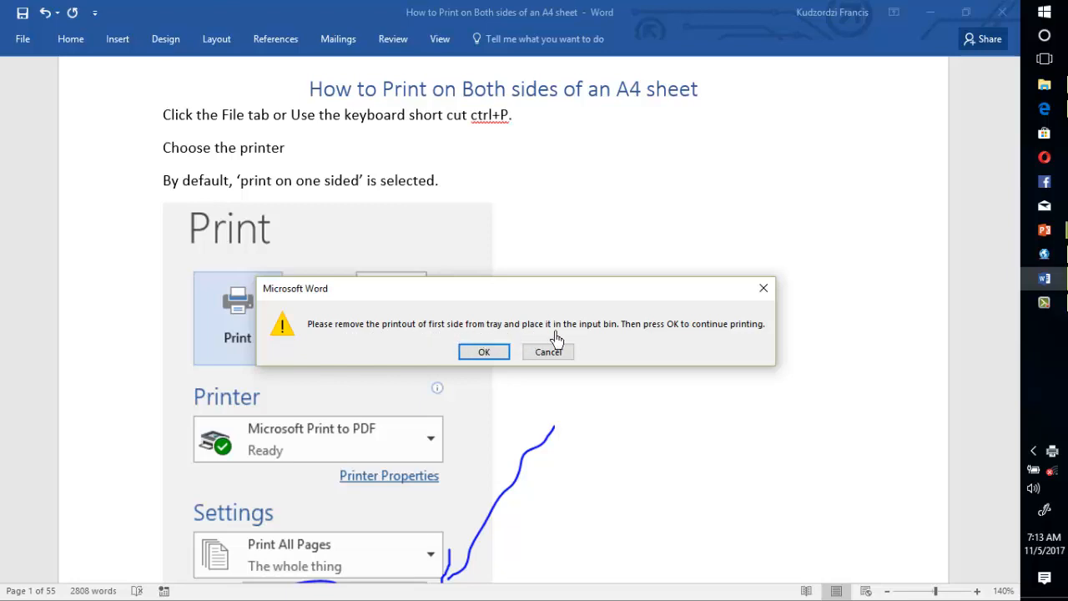
mouse_move(590, 337)
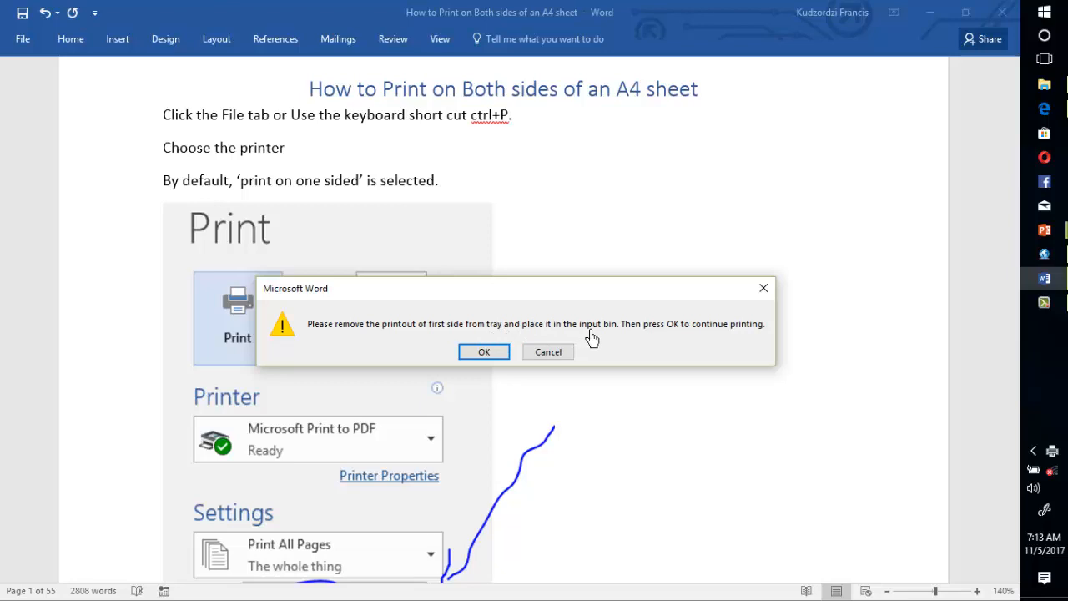
mouse_move(637, 340)
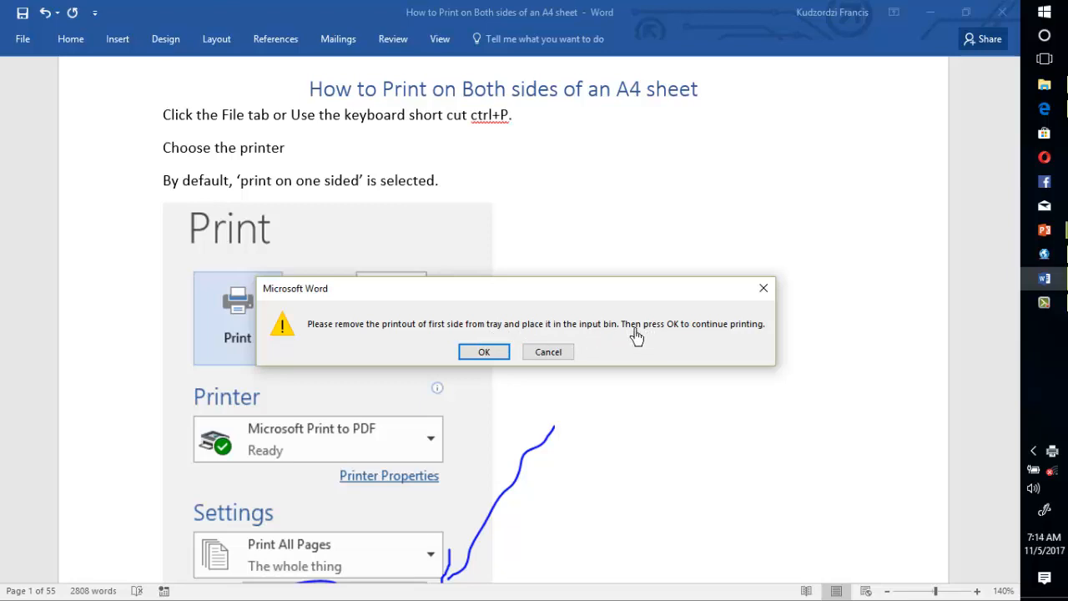
mouse_move(742, 340)
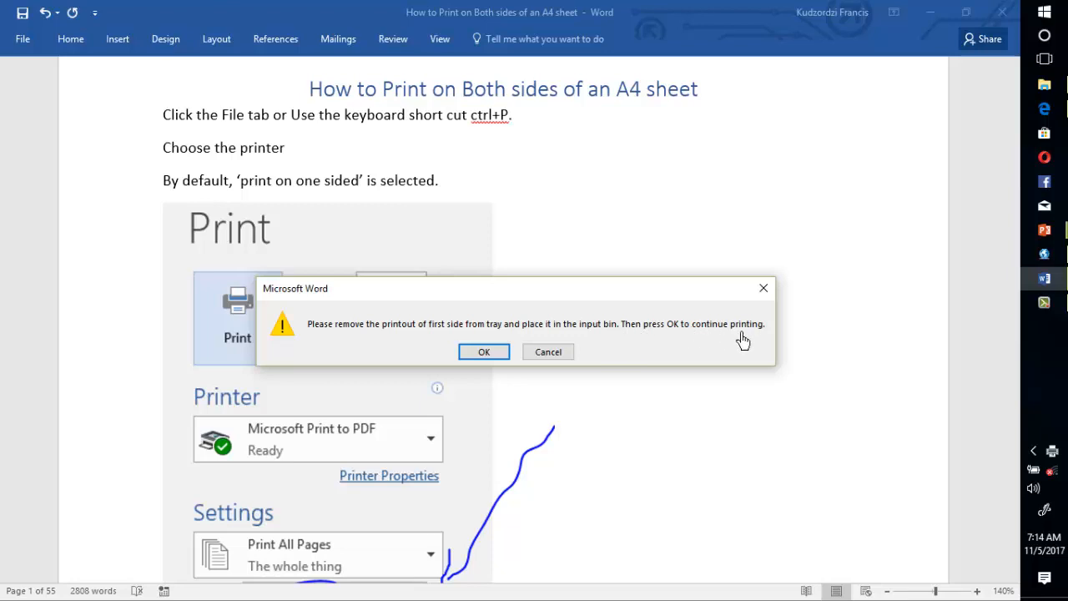
mouse_move(567, 350)
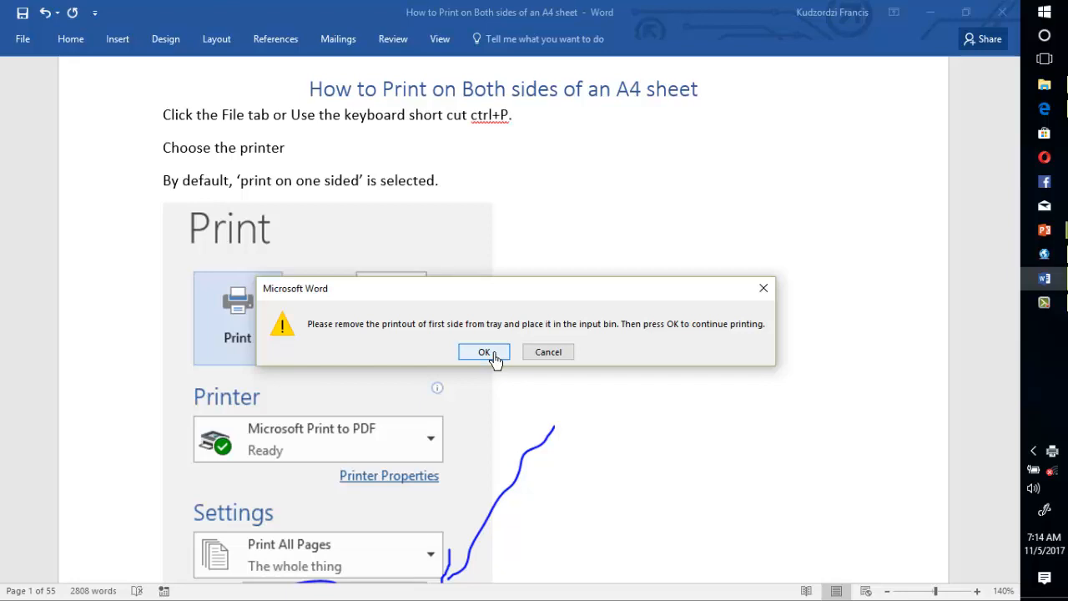
mouse_move(517, 405)
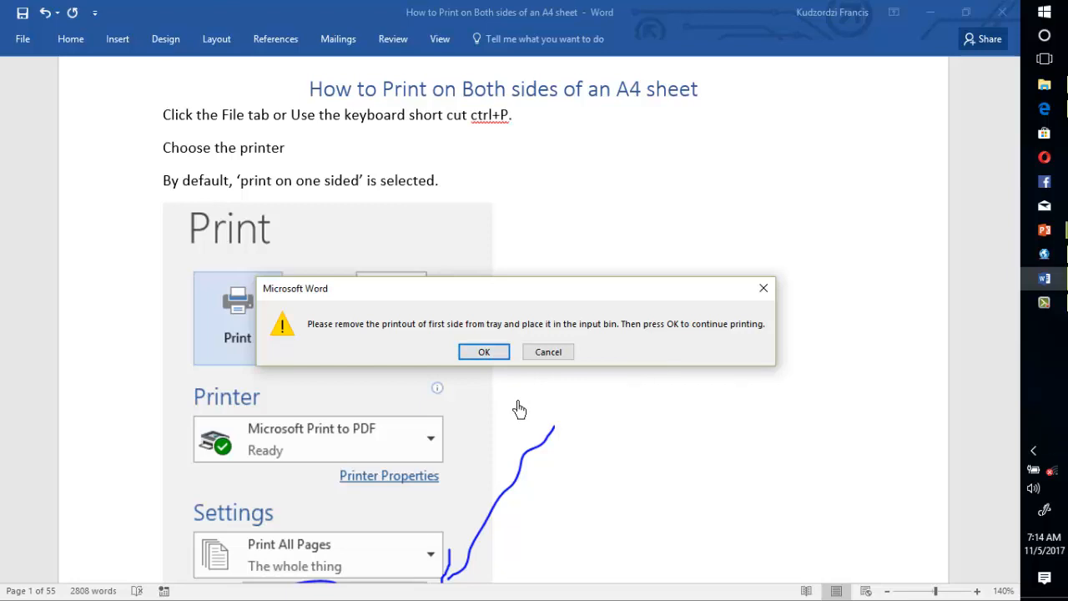
mouse_move(483, 394)
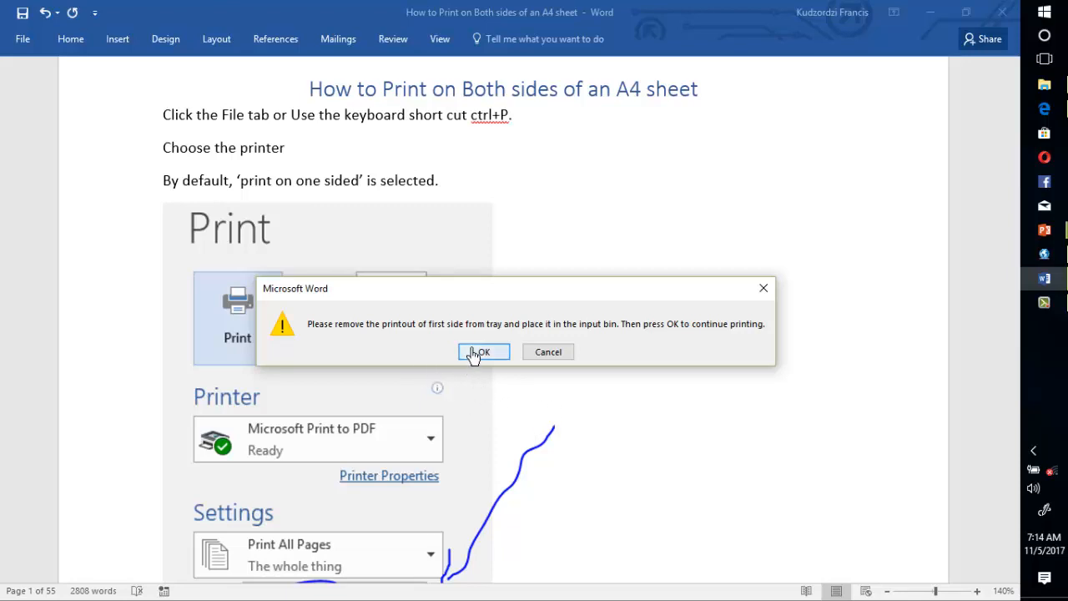
Confirm the reload-paper prompt and save the second side as 'side b' on the Desktop
click(484, 350)
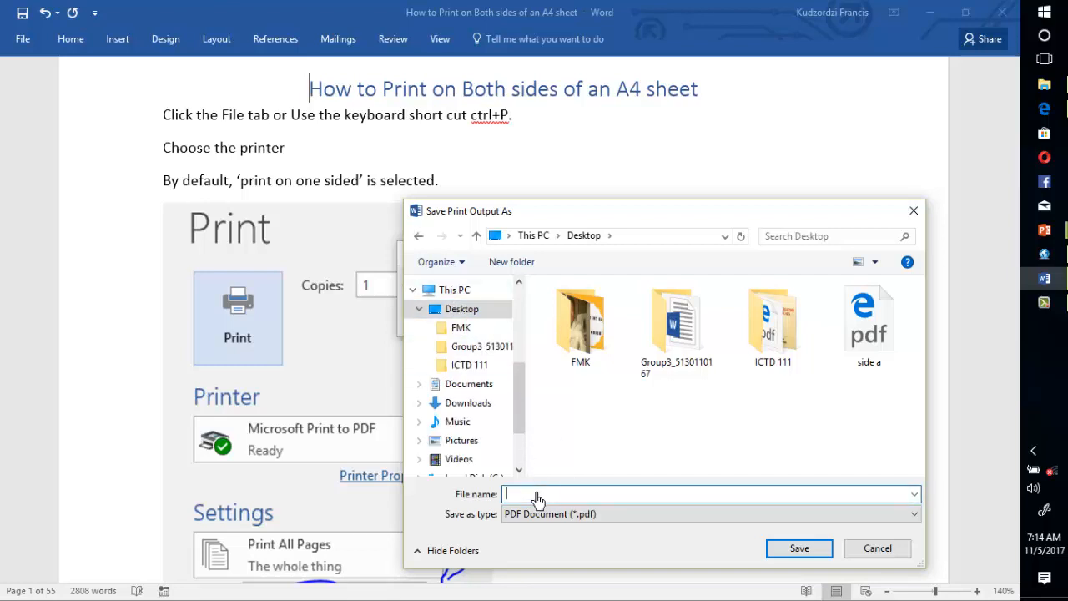
text(side b)
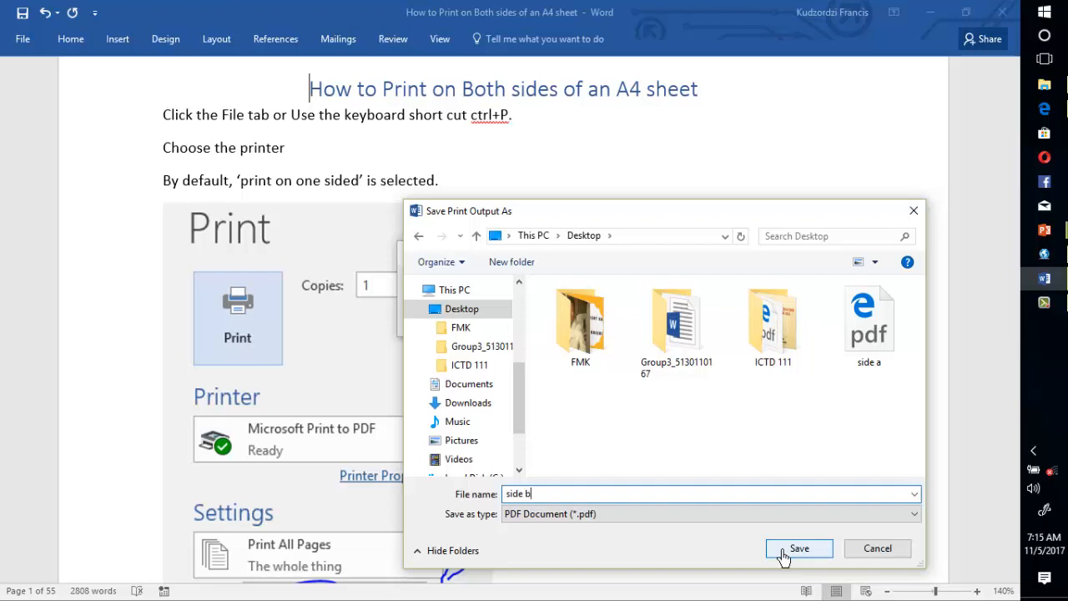
click(798, 547)
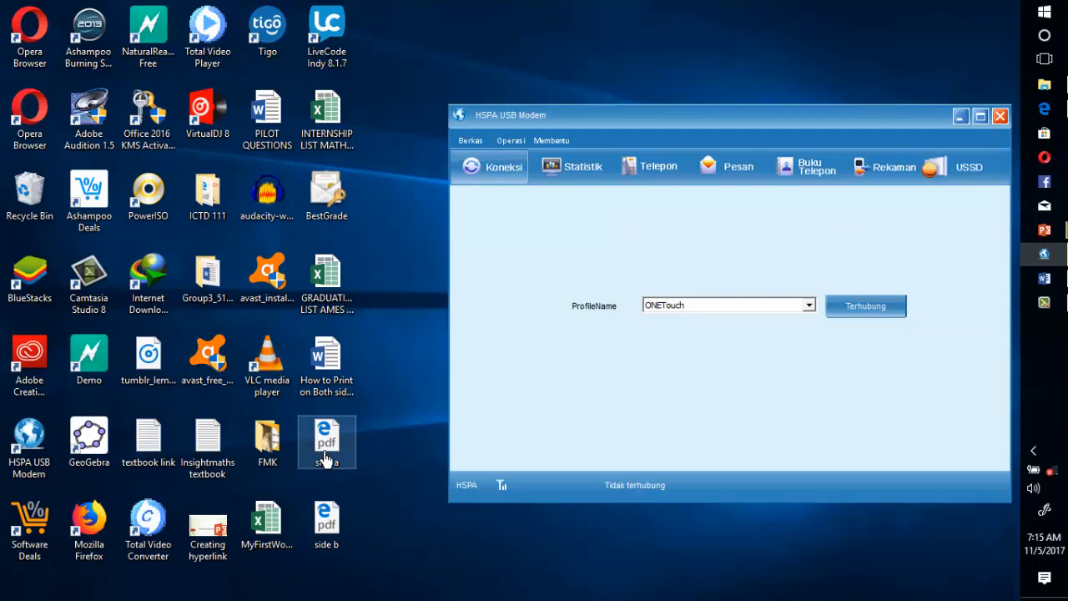
Open 'side a' from the desktop in Edge and scroll through its pages
double_click(327, 442)
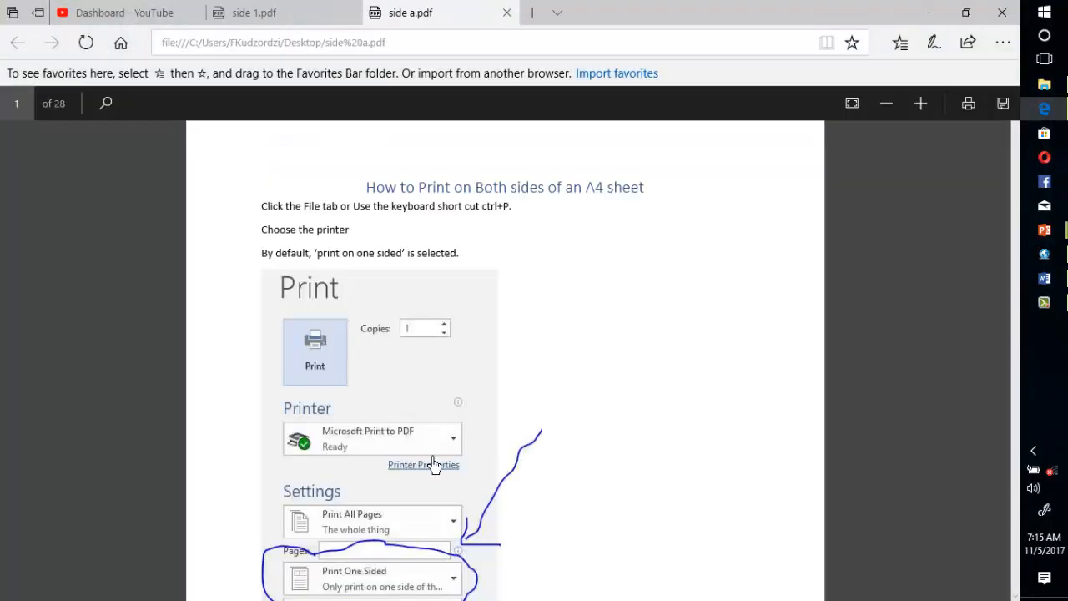
scroll(down, 3)
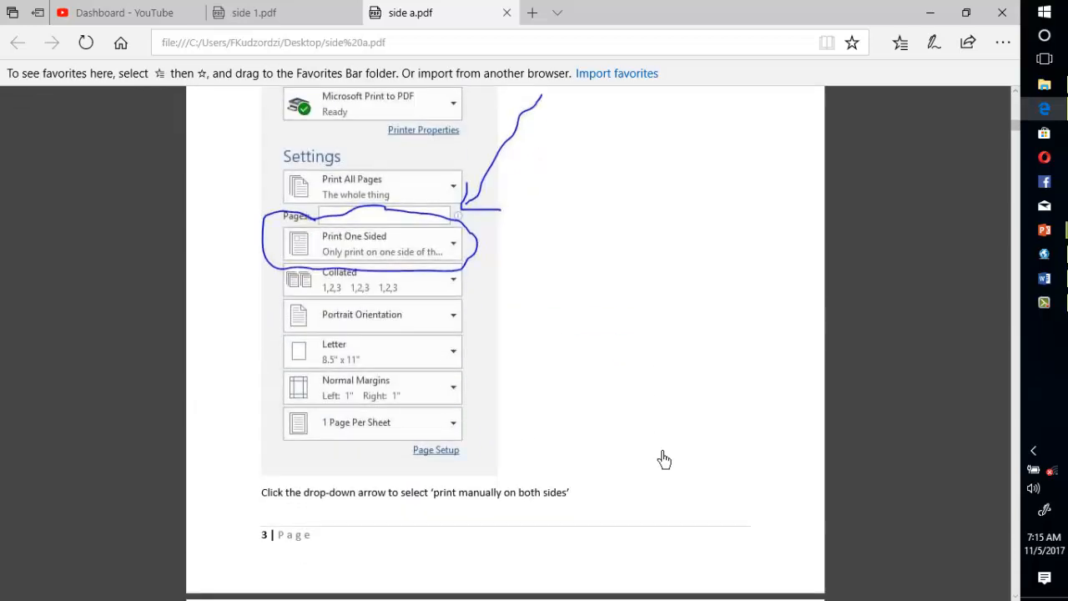
mouse_move(360, 570)
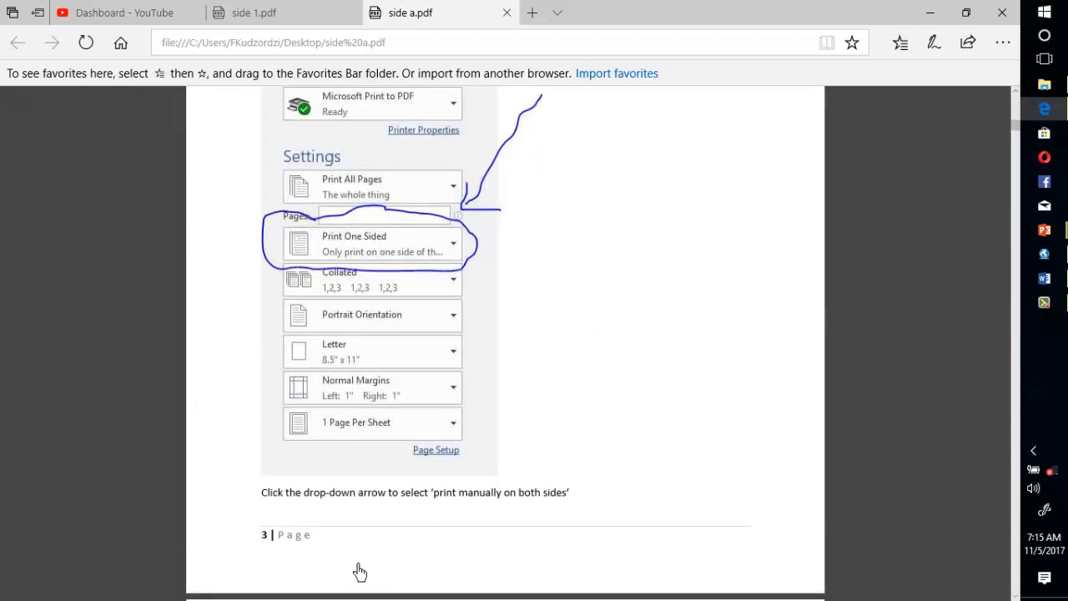
mouse_move(324, 531)
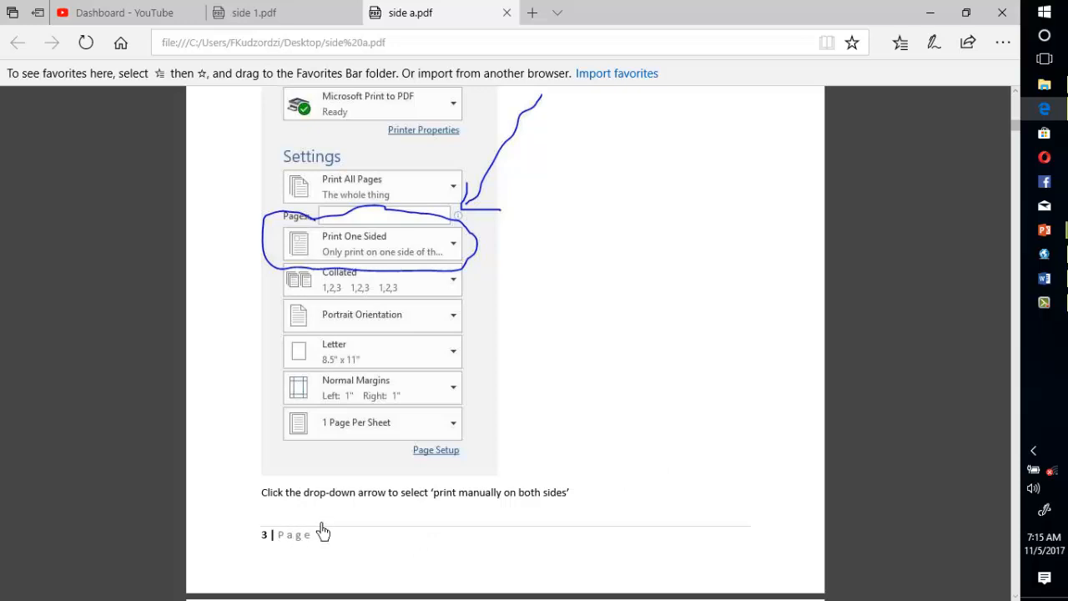
mouse_move(637, 513)
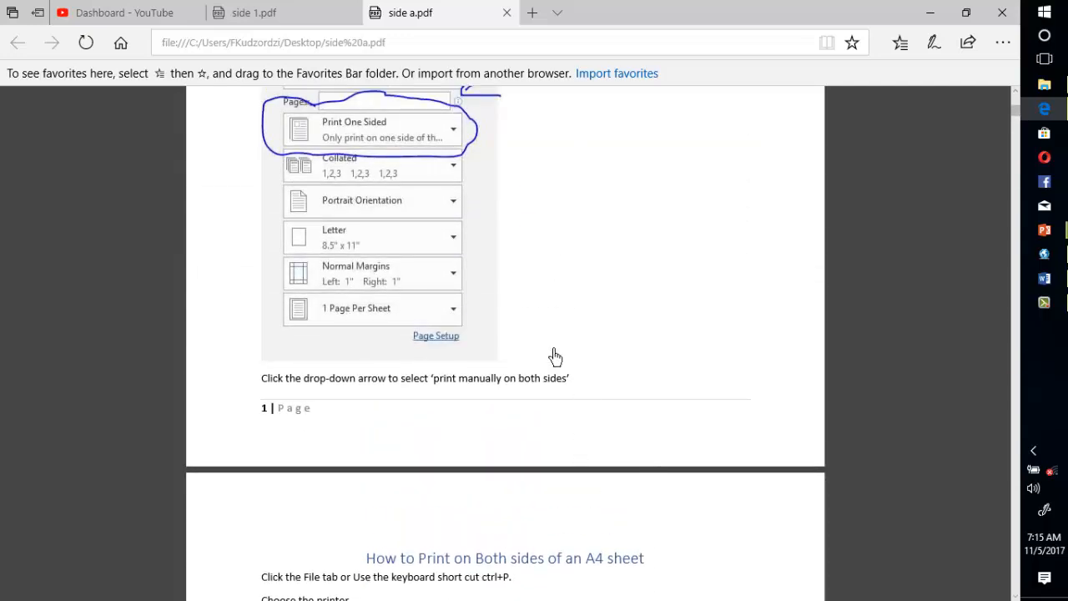
mouse_move(534, 292)
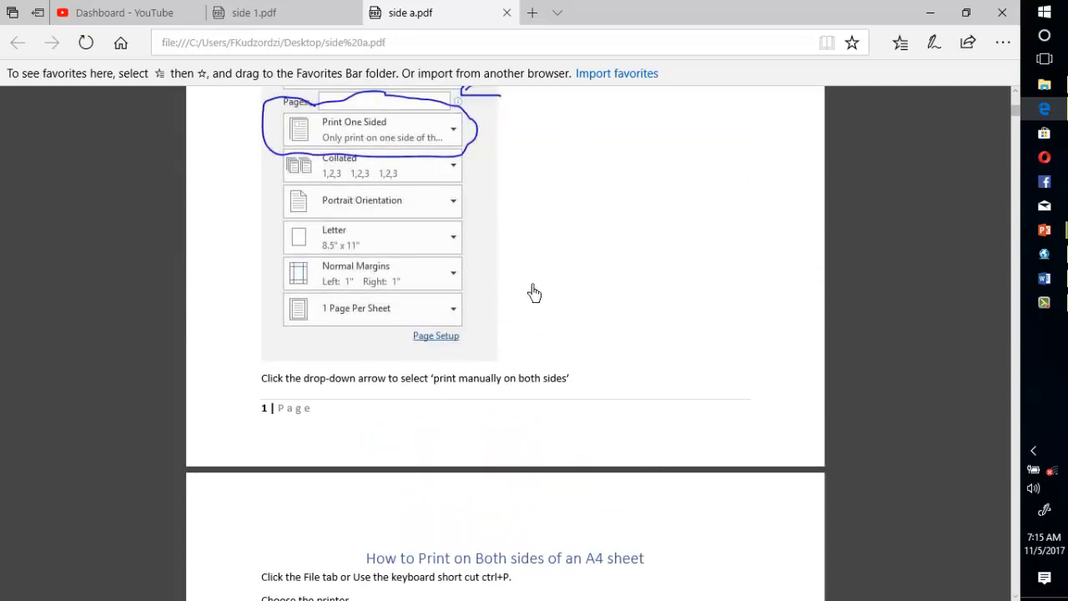
mouse_move(564, 242)
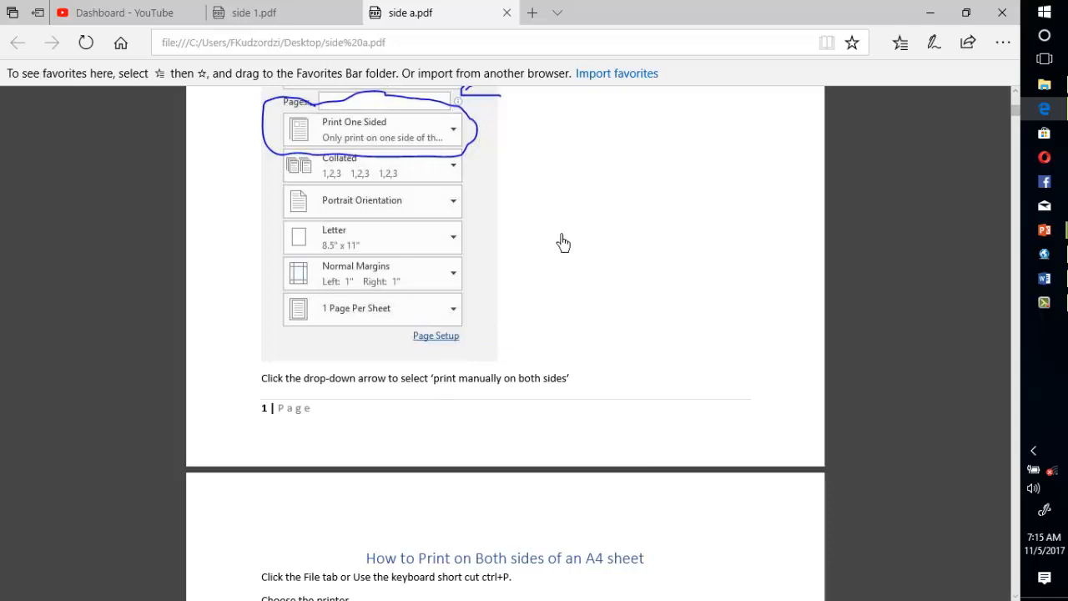
scroll(down, 3)
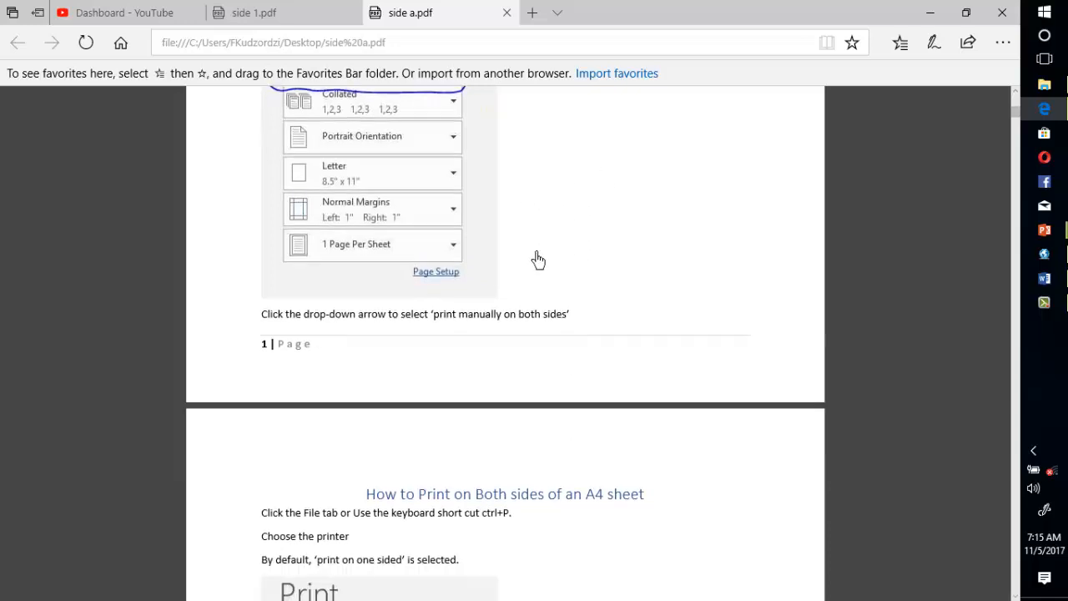
scroll(down, 3)
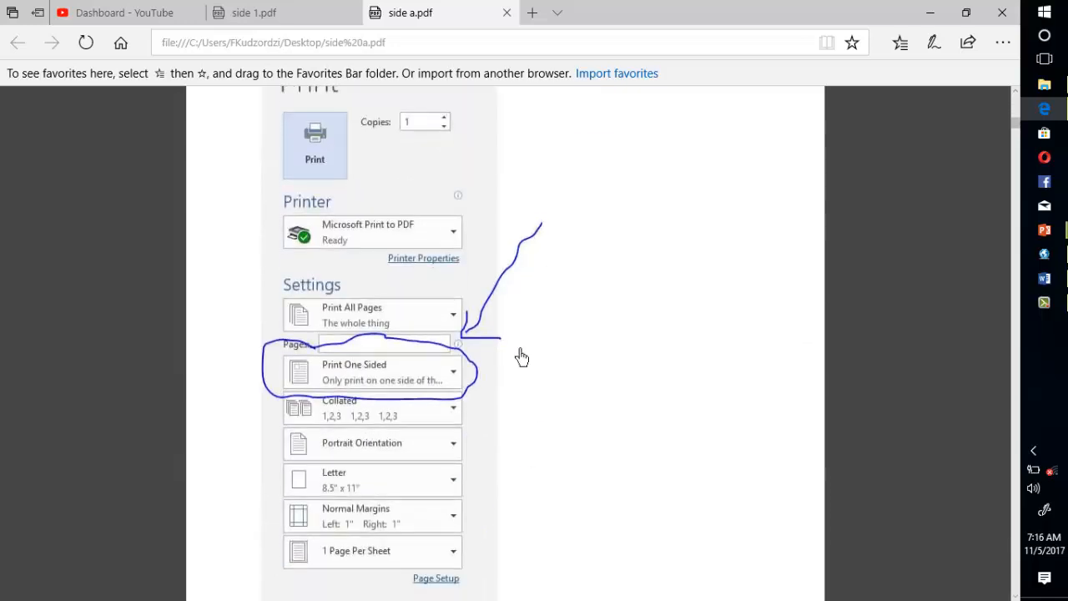
scroll(down, 3)
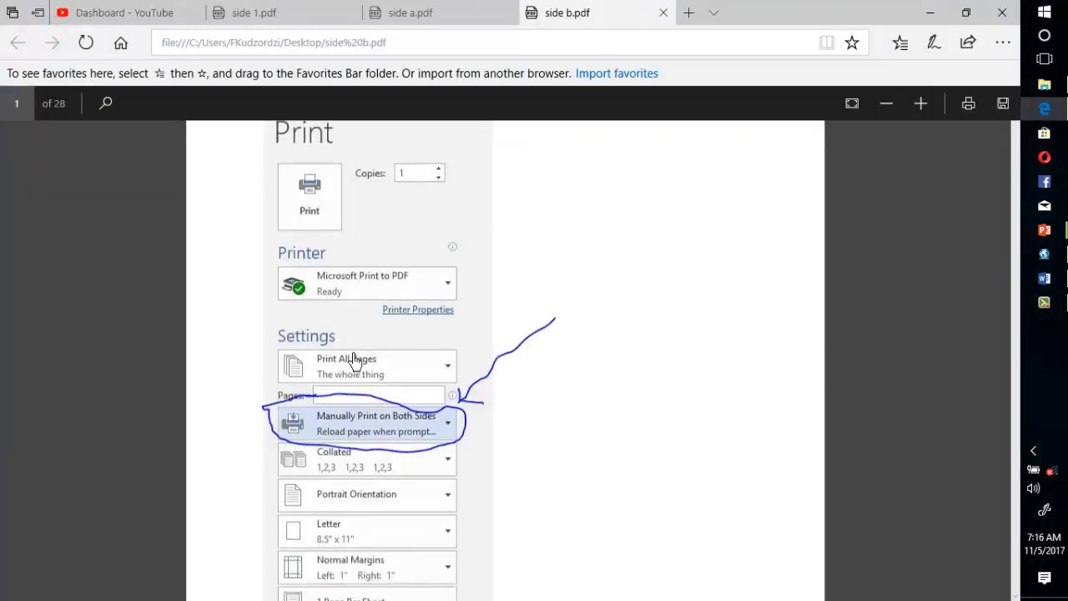
Scroll through side a's one-sided pages, then move to the side b tab
scroll(down, 3)
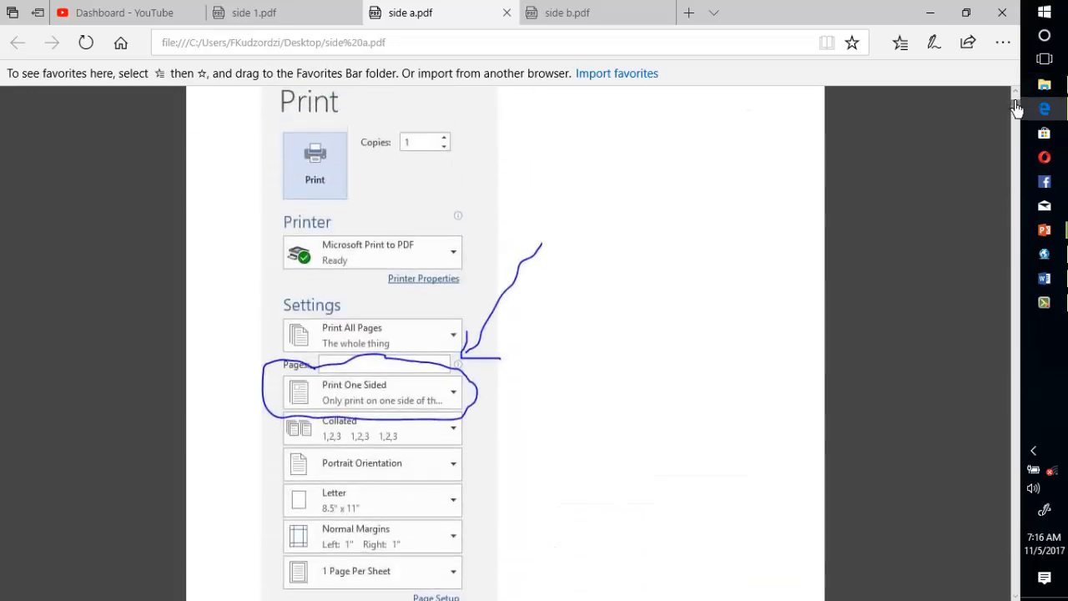
mouse_move(551, 341)
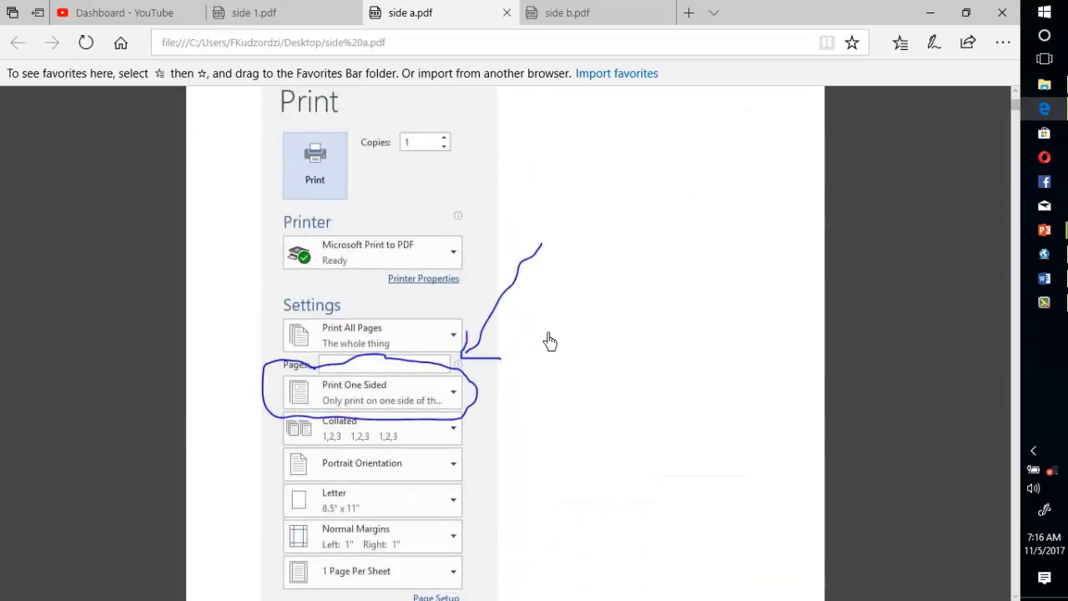
scroll(down, 3)
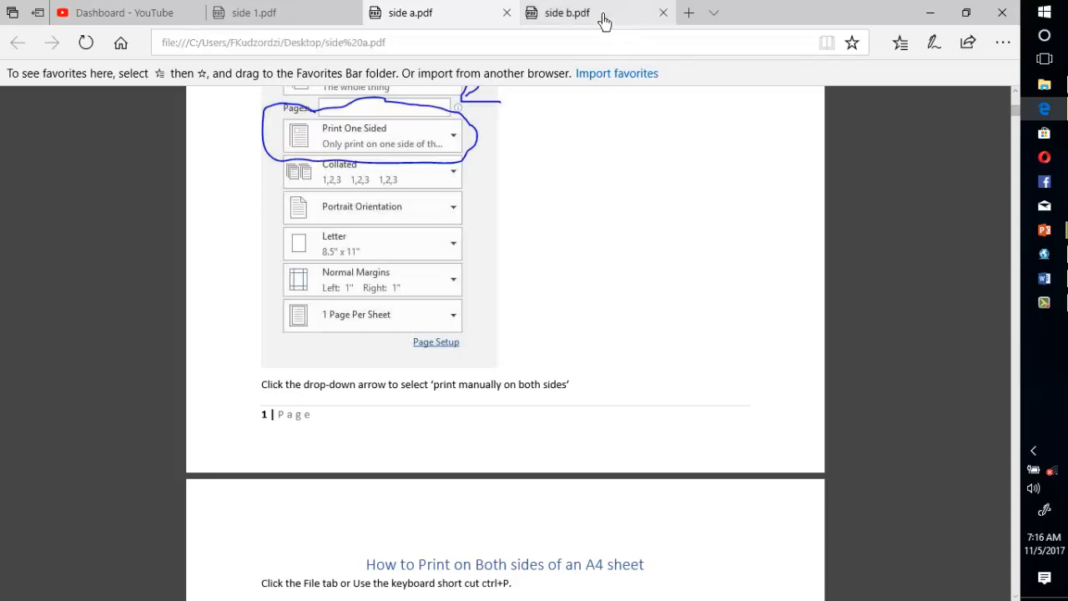
click(567, 14)
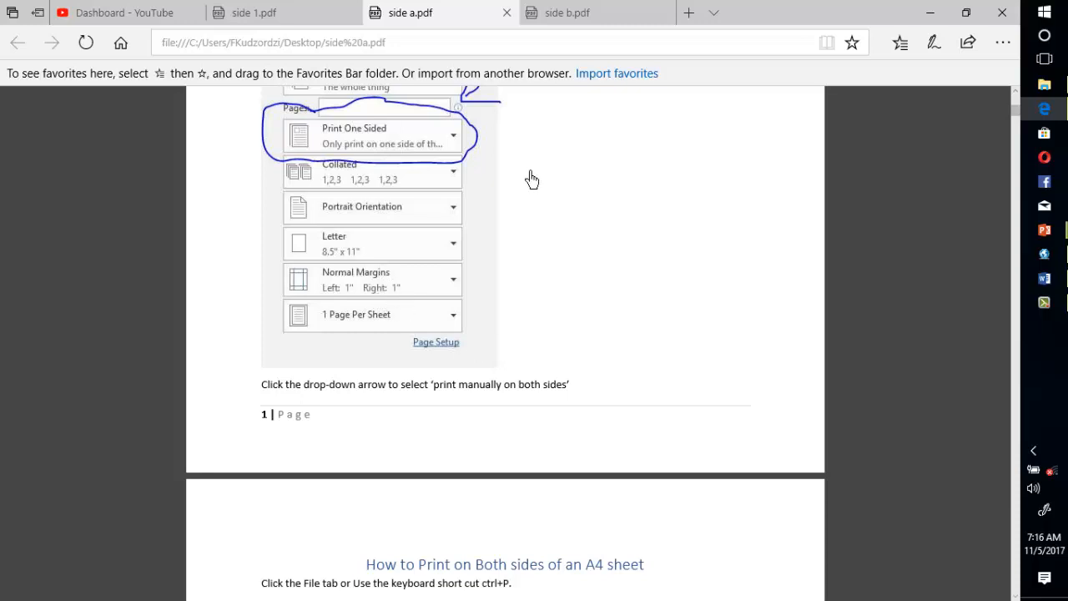
scroll(down, 3)
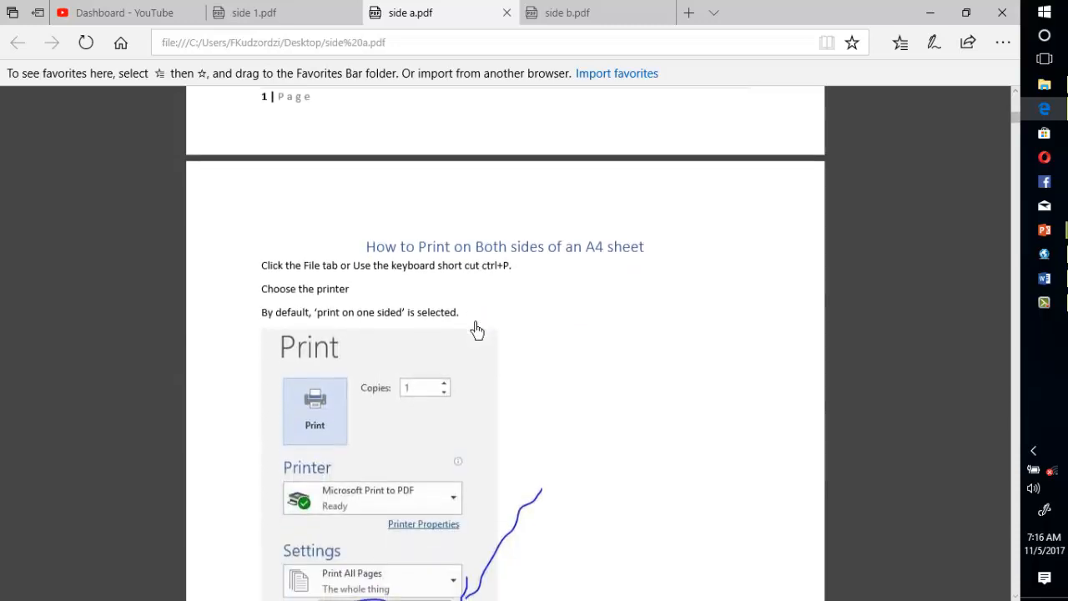
scroll(down, 3)
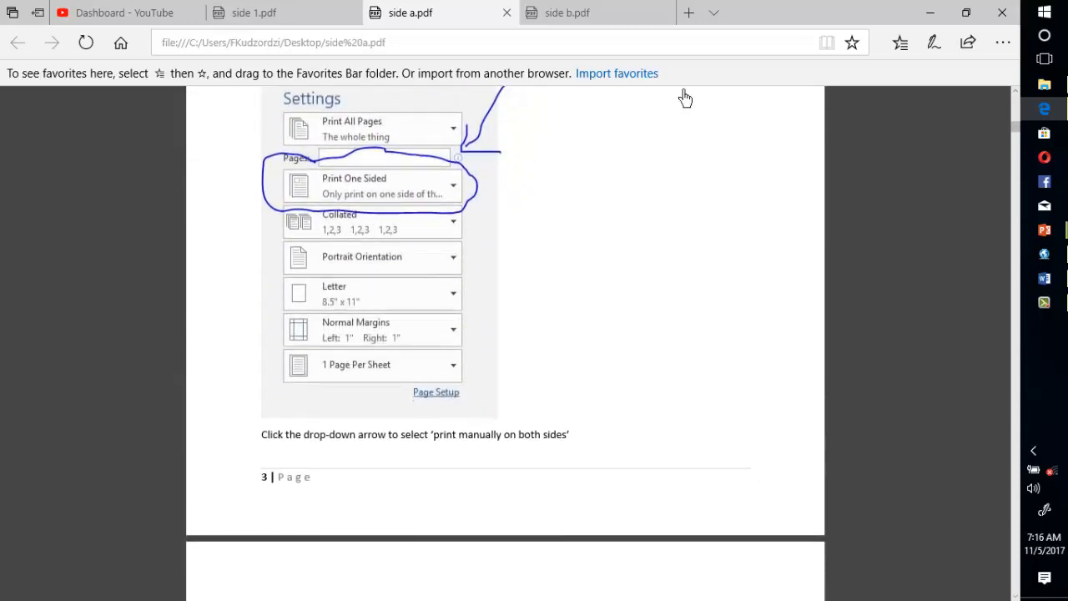
Scroll side b's manual two-sided pages and return to side a to compare
click(596, 13)
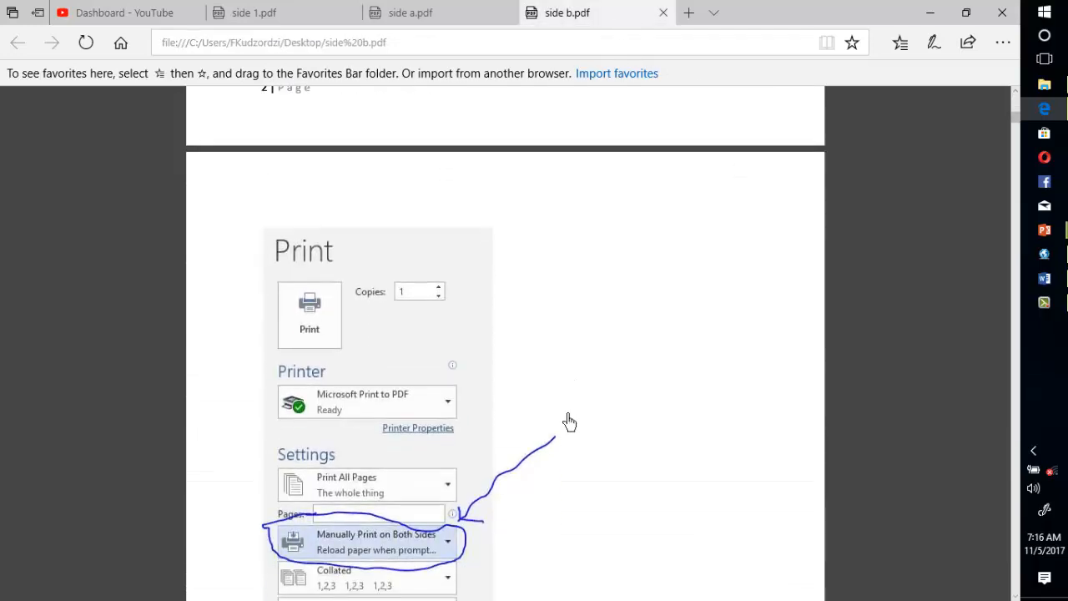
scroll(down, 3)
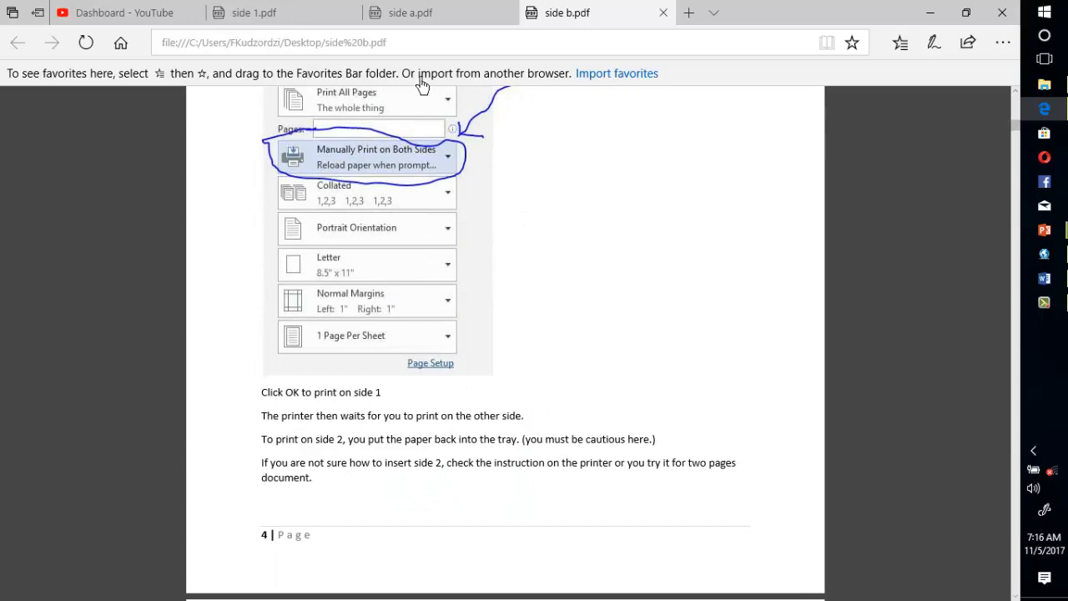
click(411, 14)
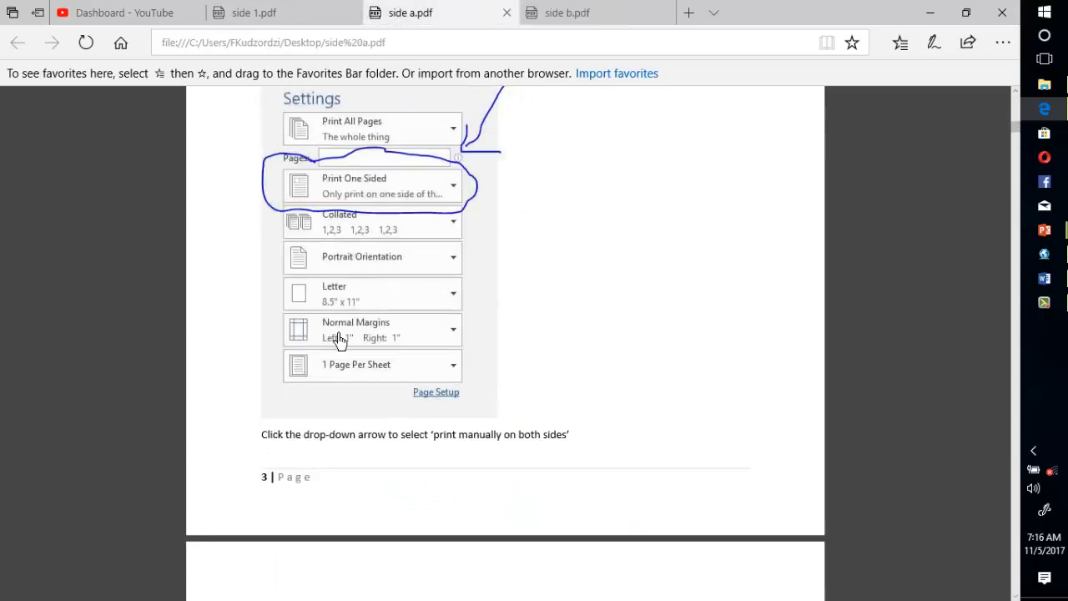
mouse_move(634, 469)
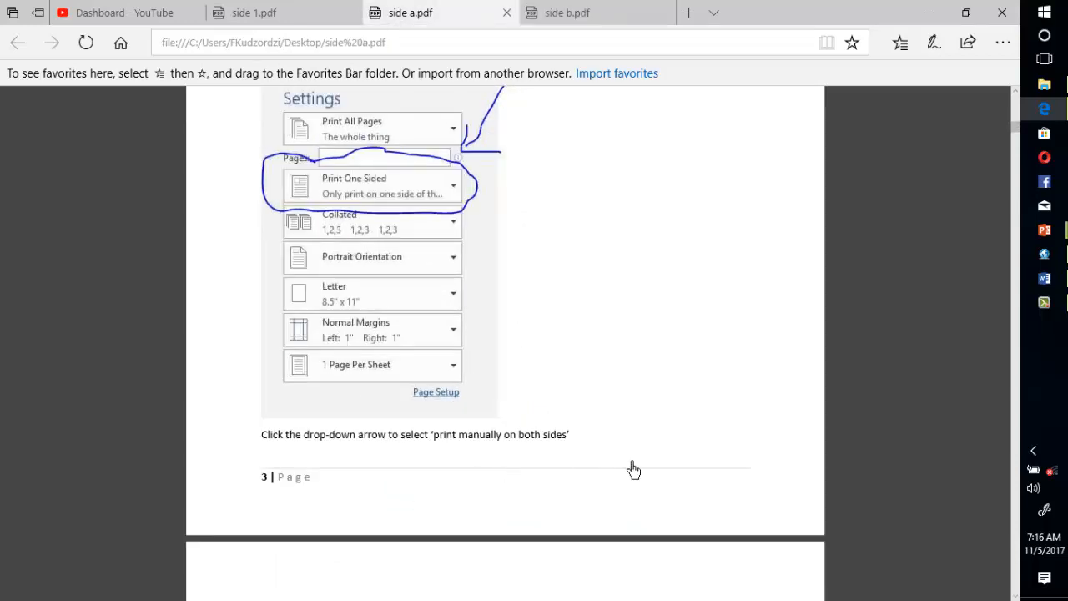